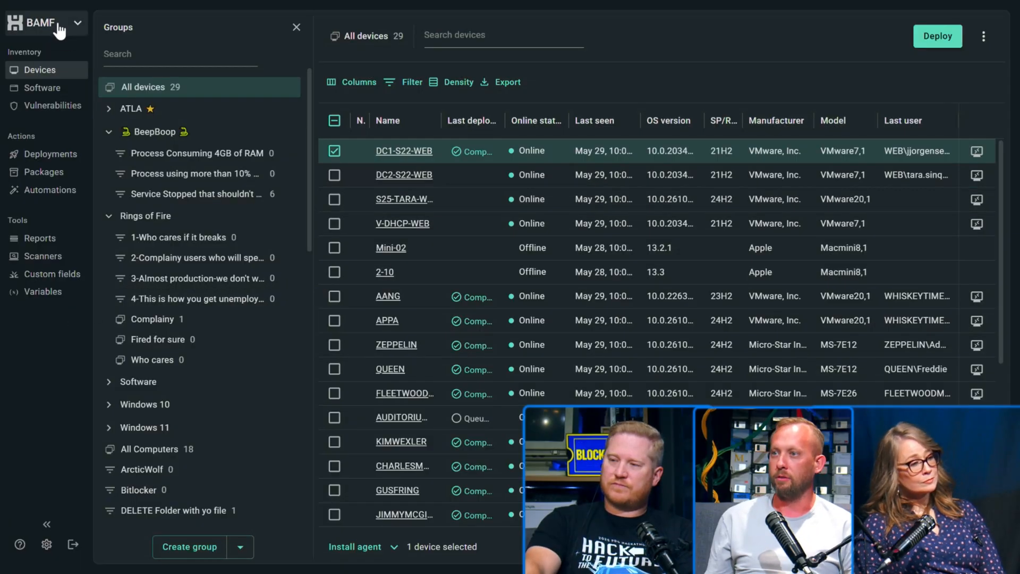
# Switch from BAMF into the End User Workstations tenant
pyautogui.click(58, 22)
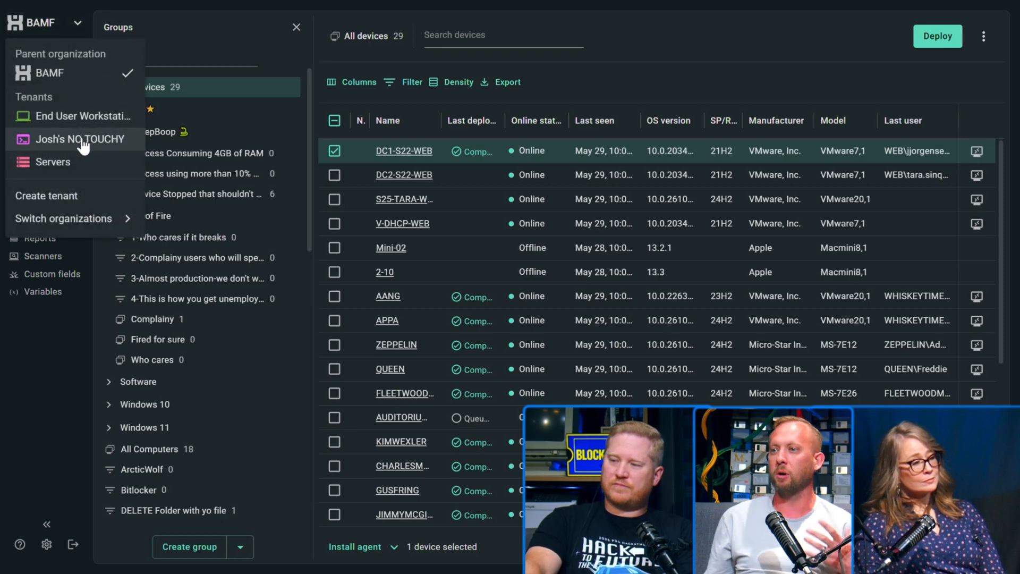
pyautogui.moveTo(52, 161)
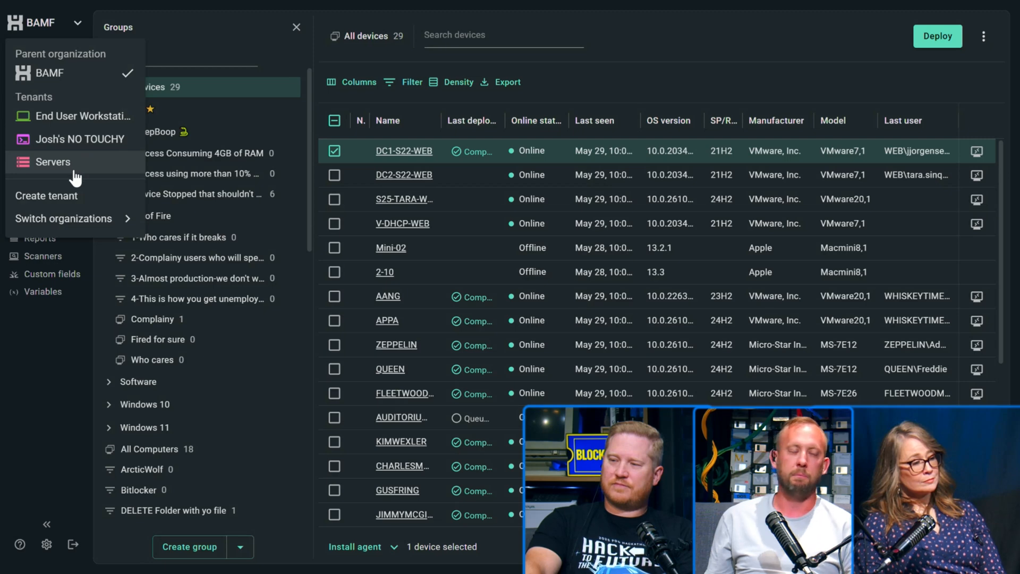
pyautogui.moveTo(77, 165)
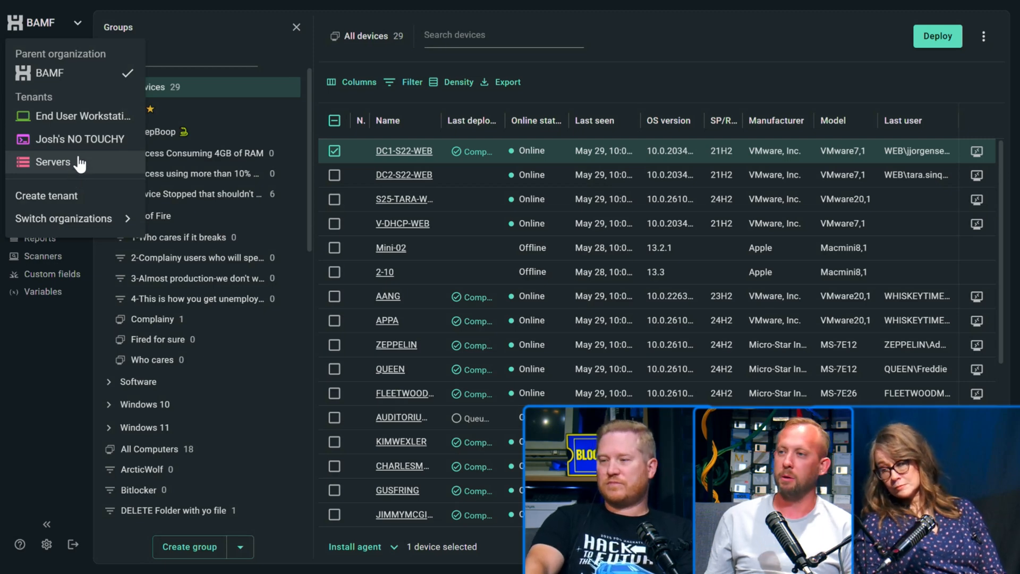
pyautogui.click(83, 117)
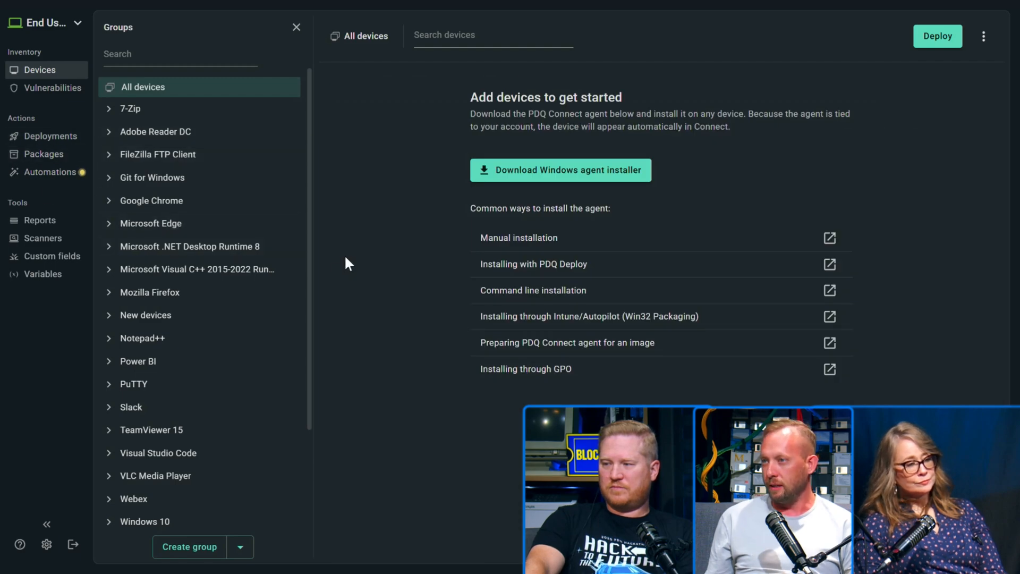
pyautogui.moveTo(243, 237)
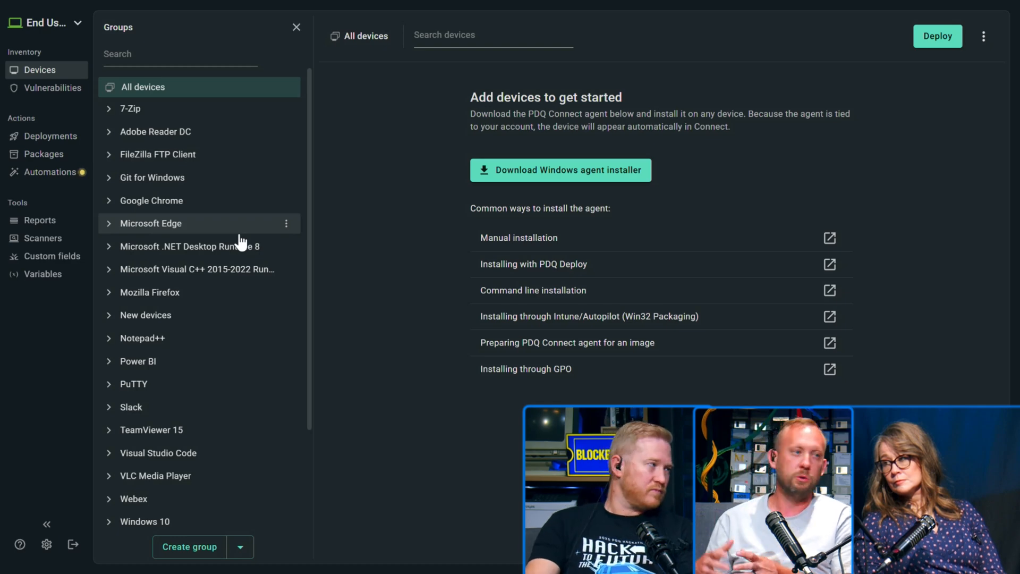
pyautogui.moveTo(25, 78)
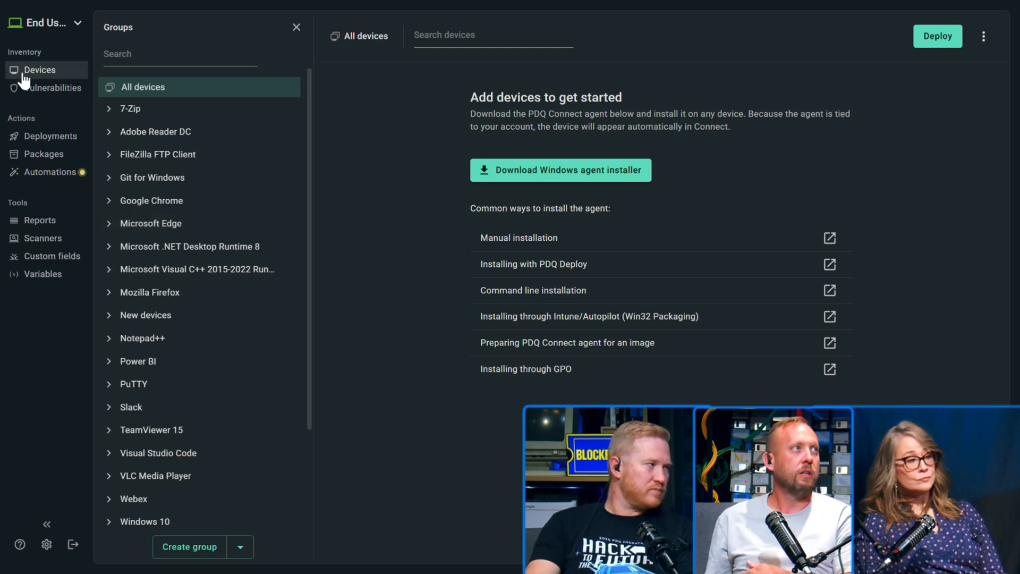
# Return to the BAMF parent organization, then switch into the Servers tenant
pyautogui.click(42, 22)
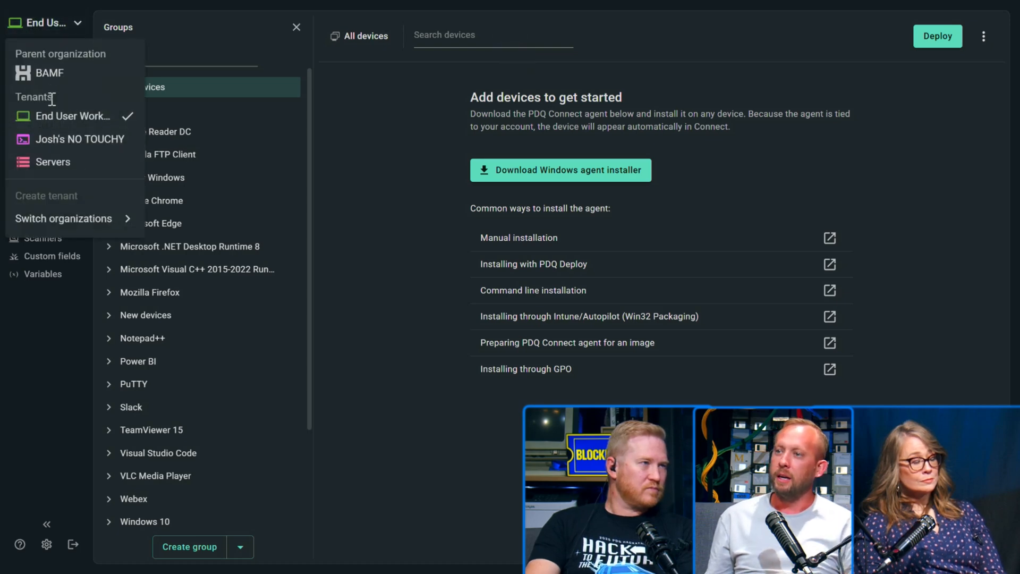
pyautogui.click(48, 73)
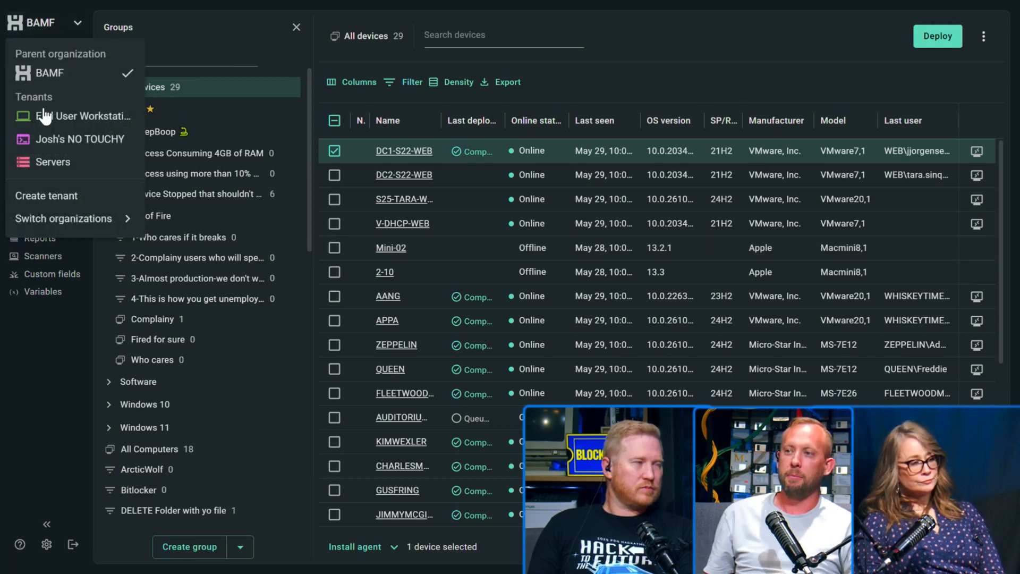
pyautogui.click(53, 161)
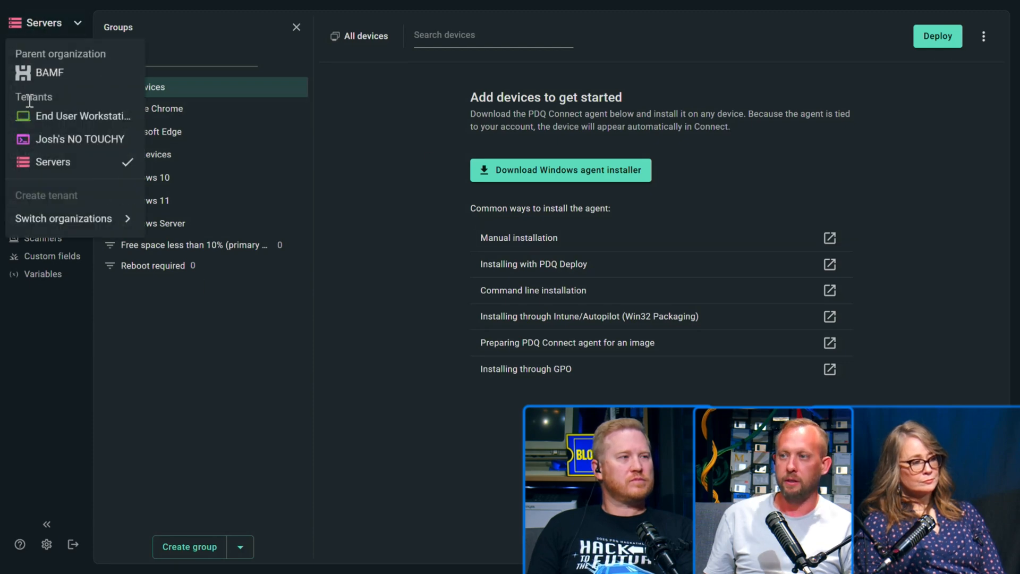
# Visit Josh's NO TOUCHY tenant, then return to the BAMF parent organization
pyautogui.click(83, 138)
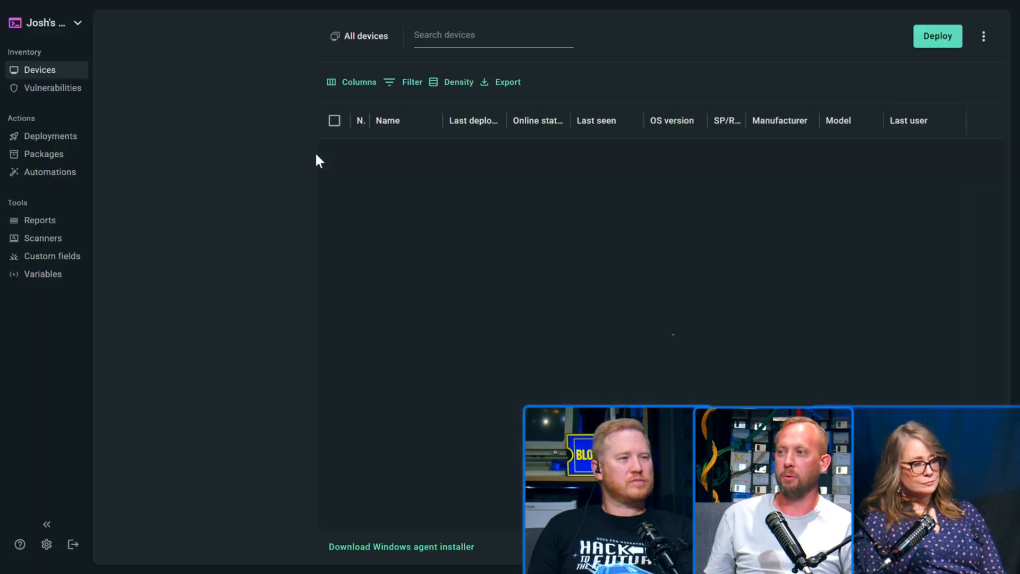
pyautogui.click(365, 35)
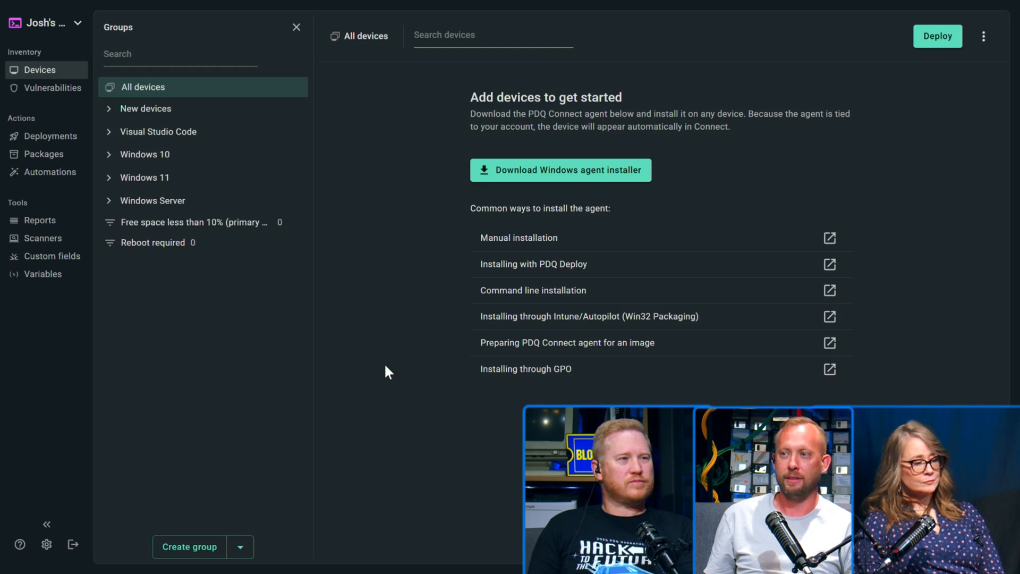
pyautogui.moveTo(143, 178)
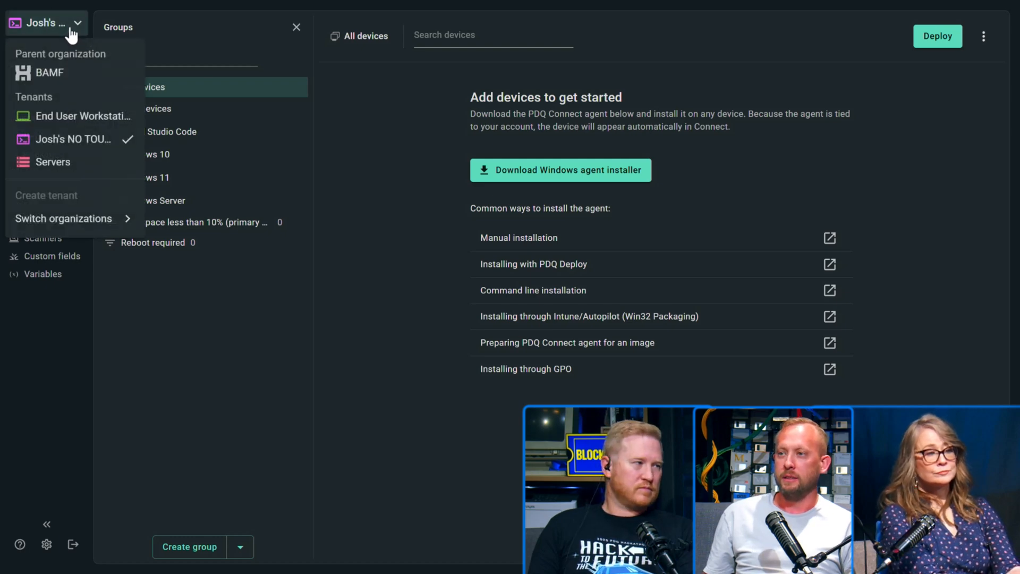
pyautogui.moveTo(47, 74)
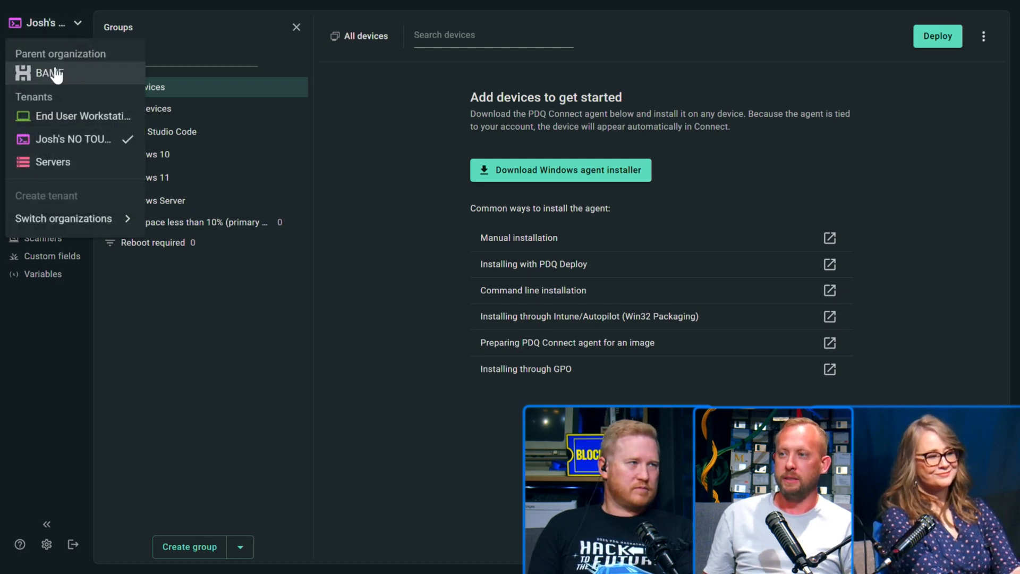
pyautogui.moveTo(46, 195)
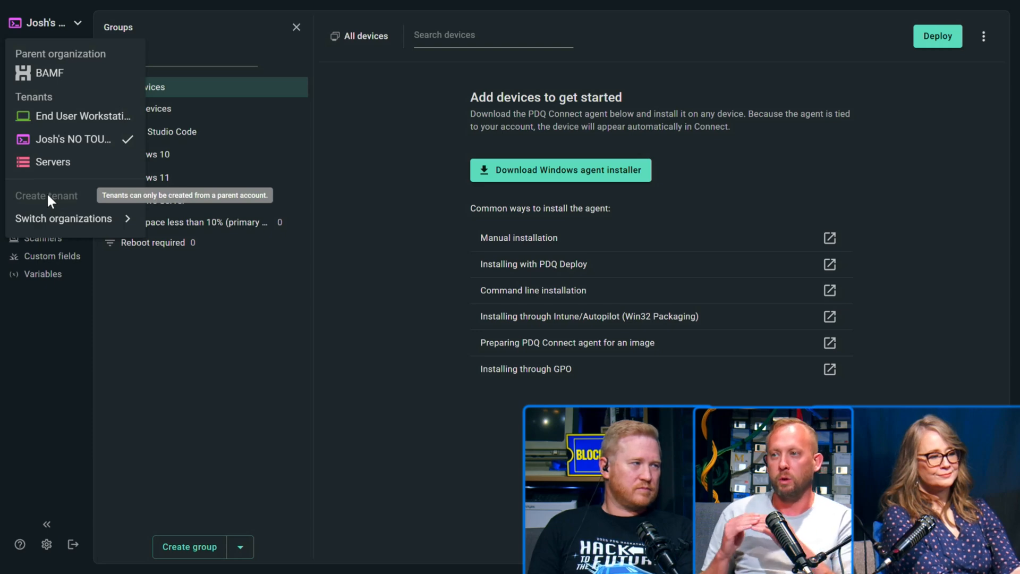
pyautogui.moveTo(53, 172)
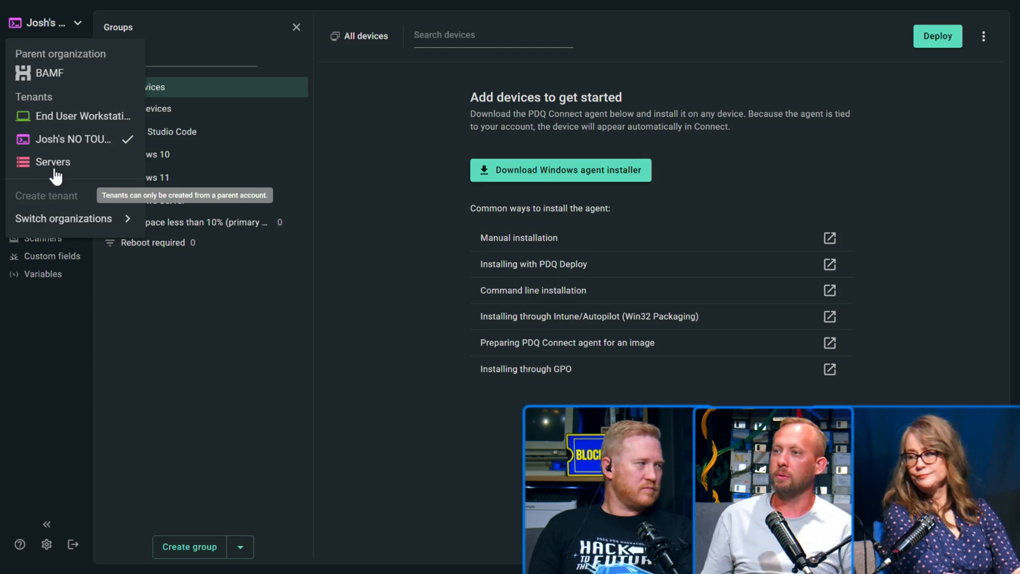
pyautogui.click(48, 73)
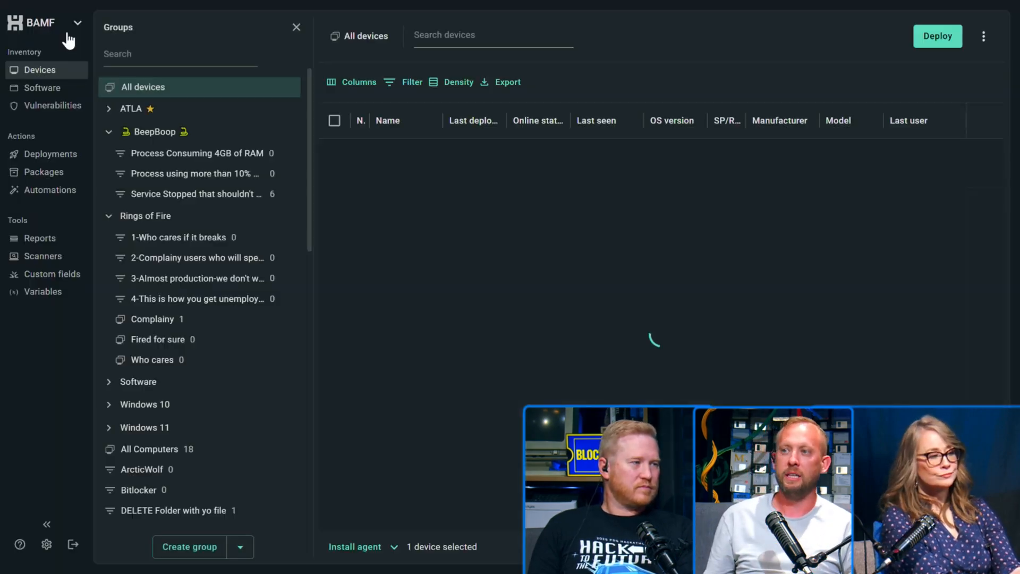
# Create a new tenant named "Brock's Stuff" from the tenant switcher
pyautogui.click(72, 22)
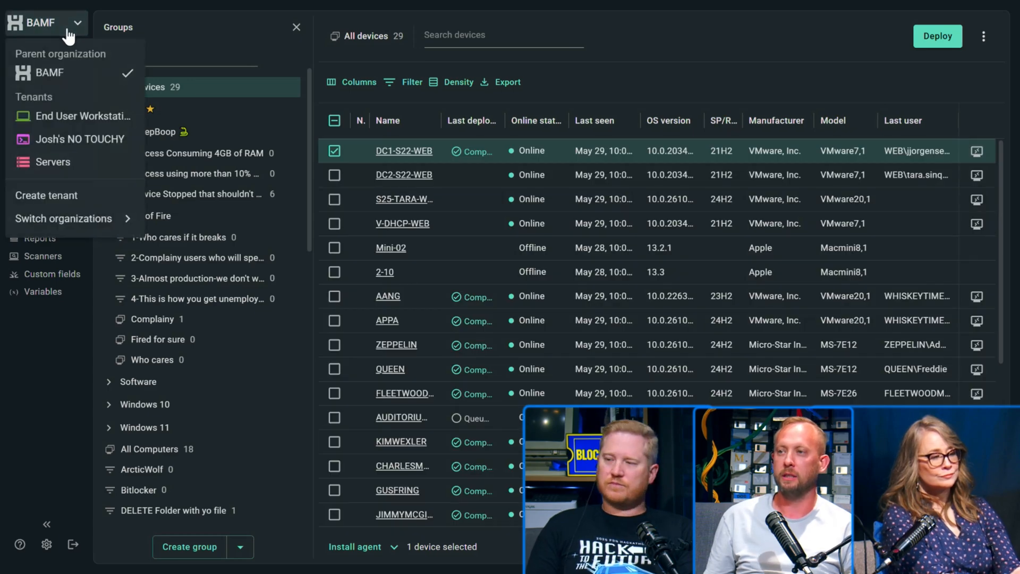
pyautogui.click(46, 196)
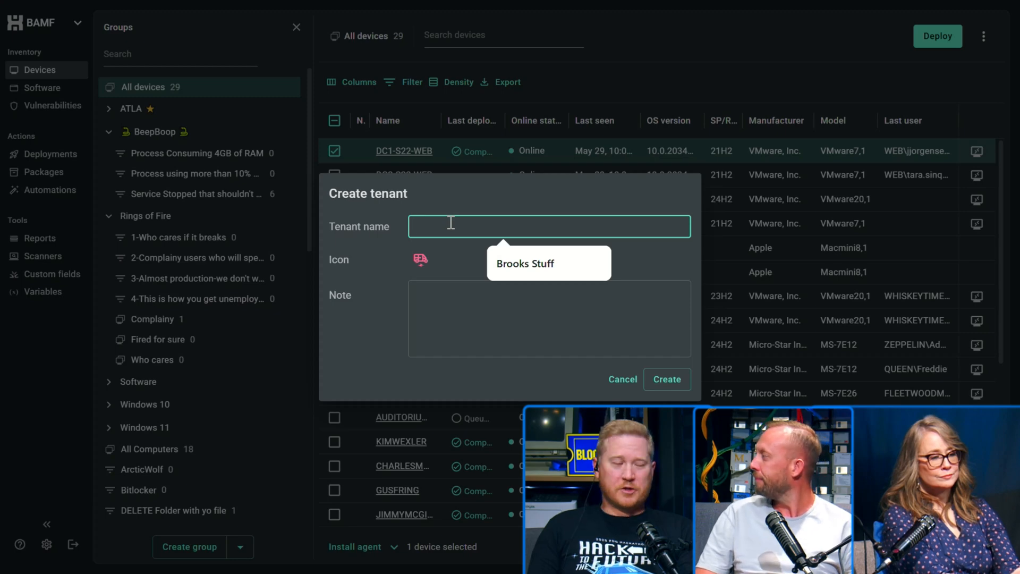
pyautogui.write('Brock')
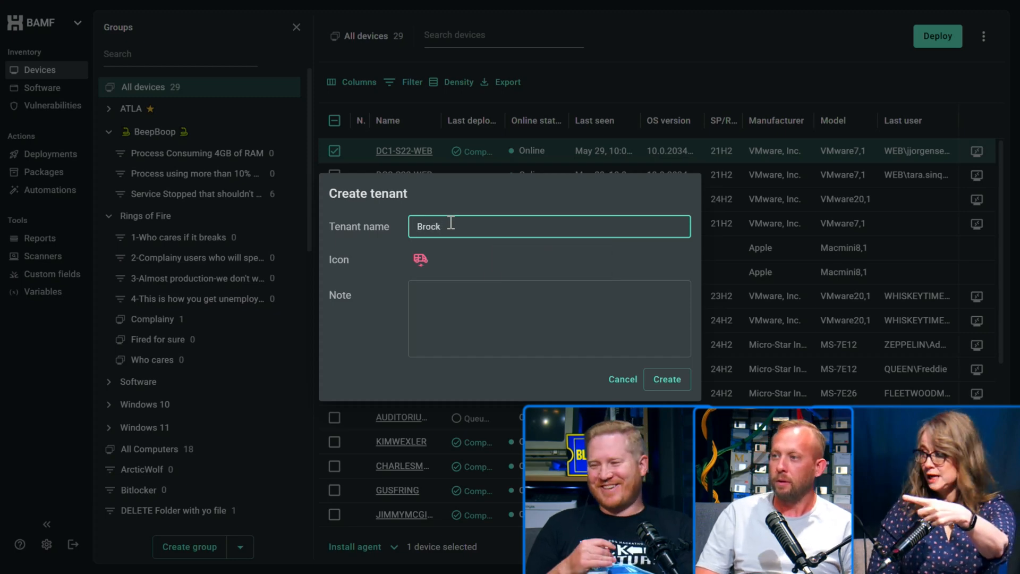
pyautogui.write("'s Stuff")
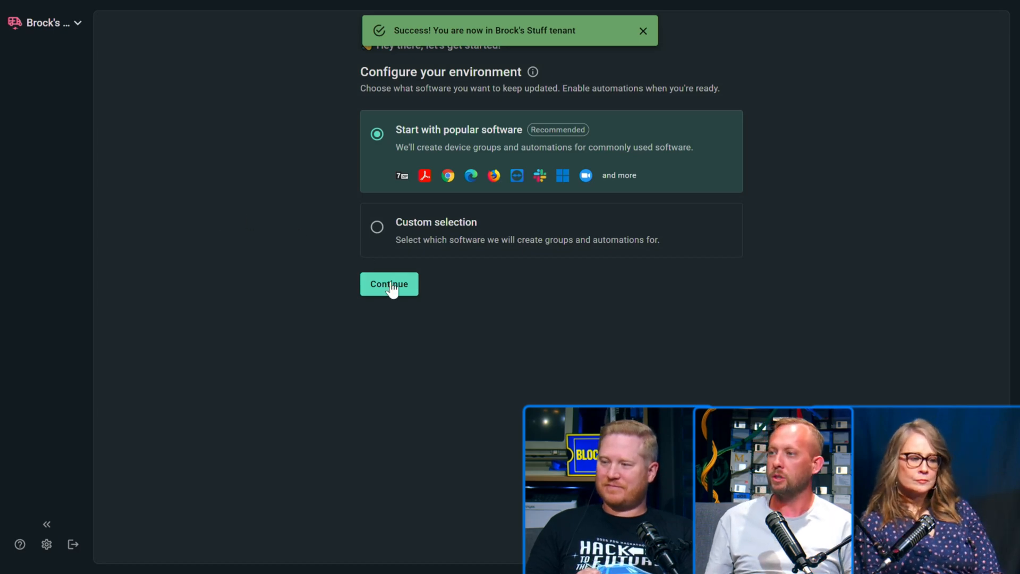
# Finish Brock's Stuff setup with popular-software defaults, then switch back to BAMF's 29-device inventory
pyautogui.click(388, 284)
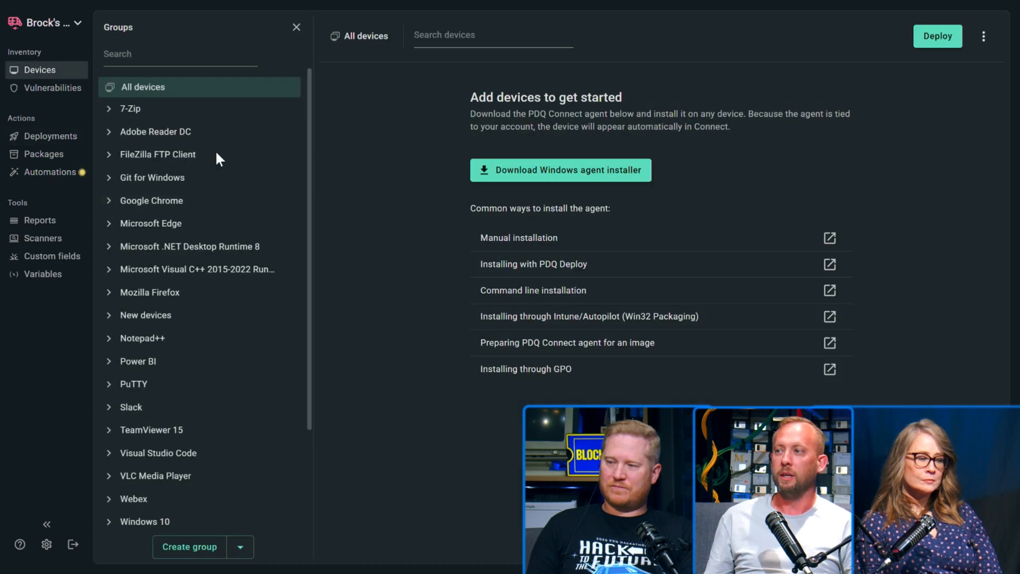
pyautogui.moveTo(335, 233)
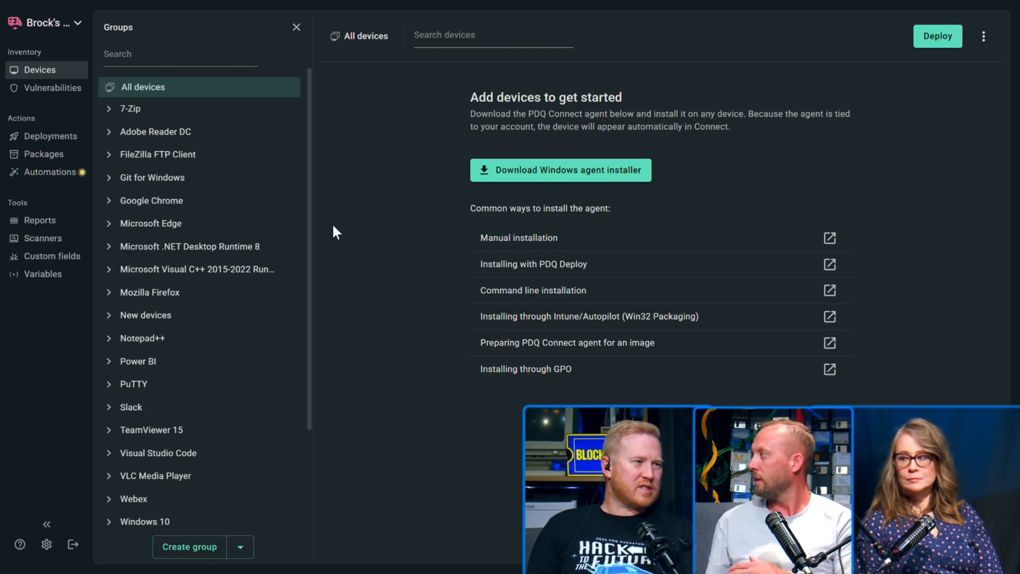
pyautogui.moveTo(406, 232)
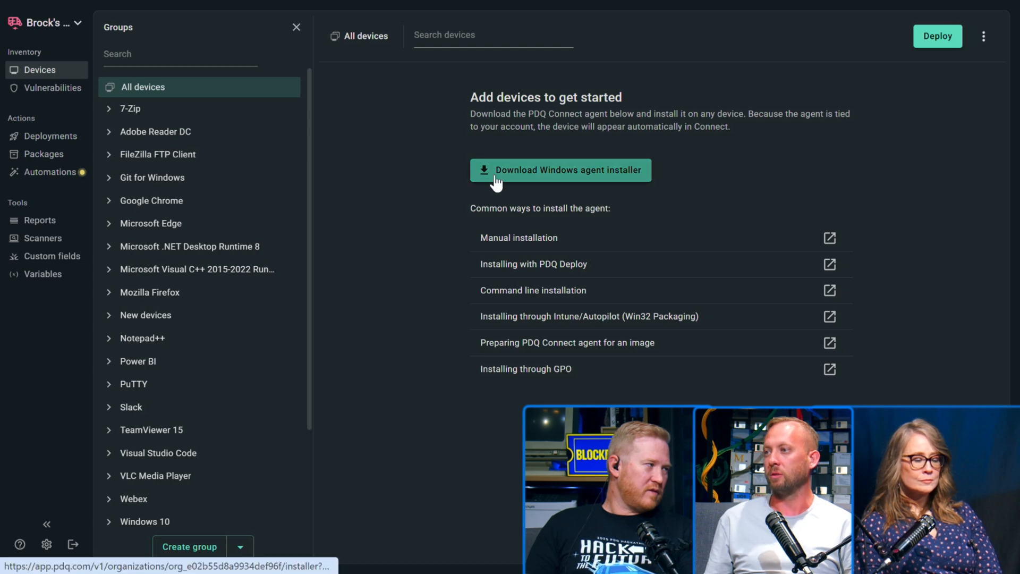
pyautogui.moveTo(508, 160)
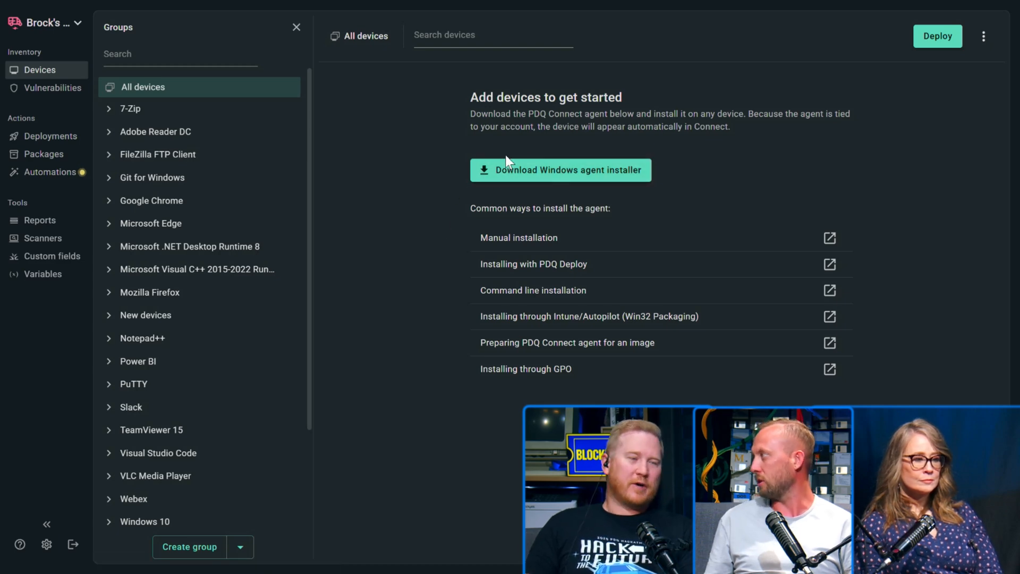
pyautogui.moveTo(61, 58)
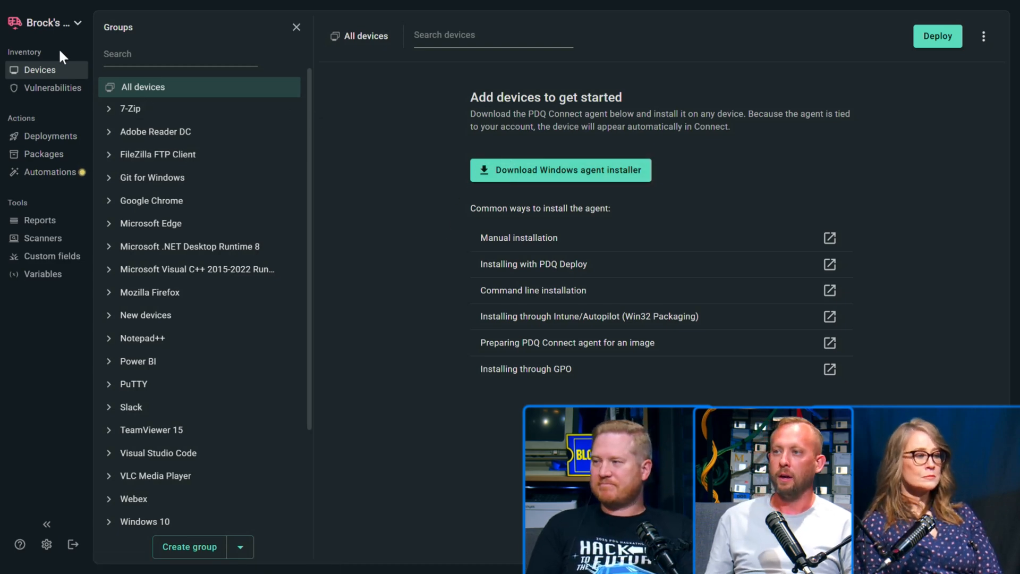
pyautogui.click(46, 22)
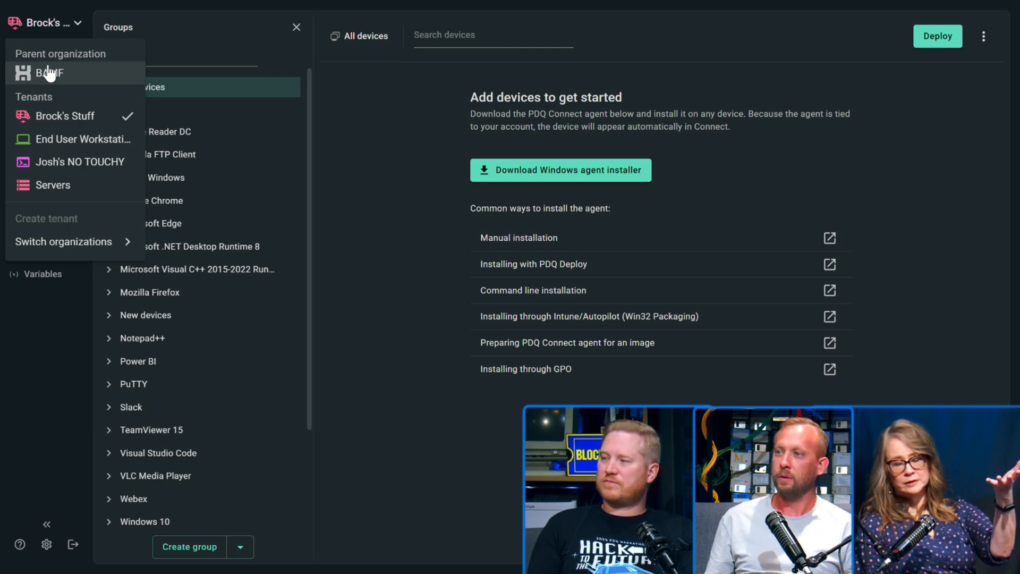
pyautogui.click(48, 73)
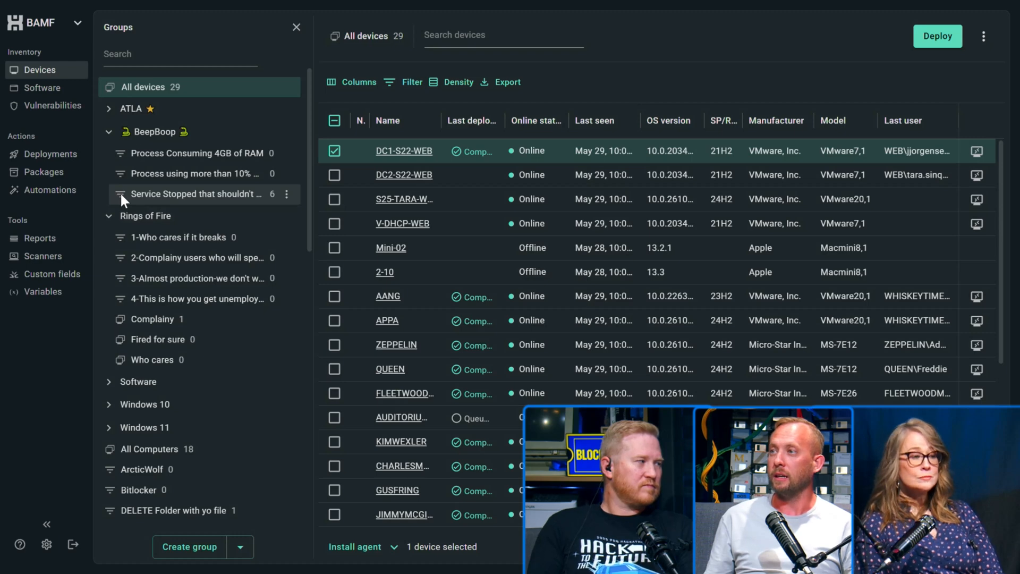
# Show BAMF's package library and select the 1Password package
pyautogui.click(44, 172)
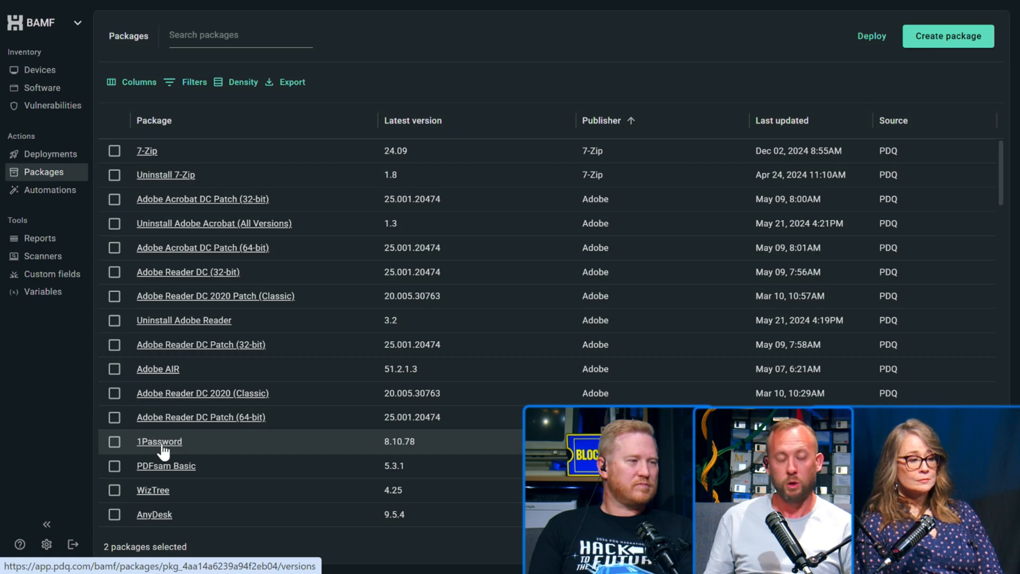
pyautogui.moveTo(91, 448)
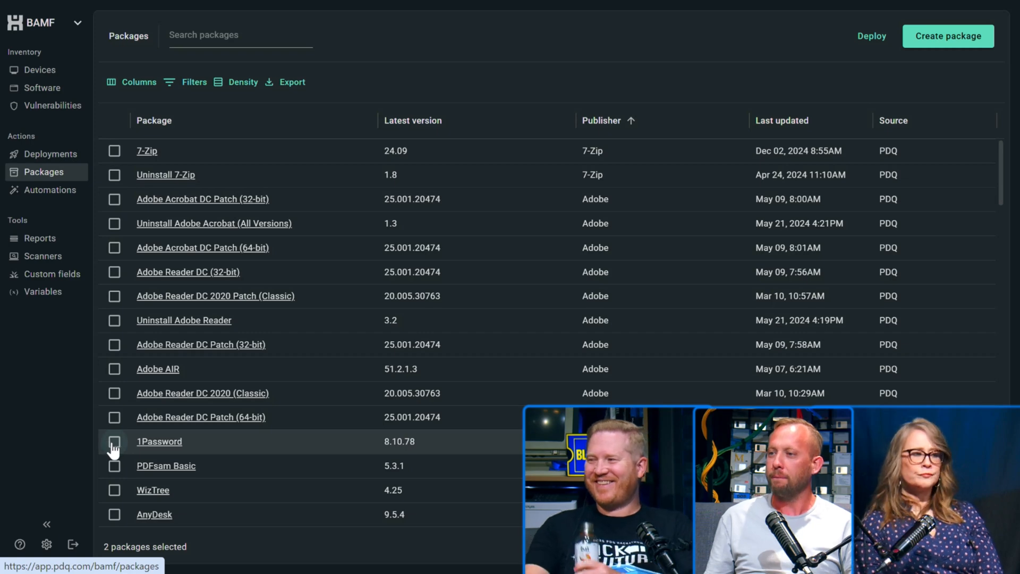
pyautogui.click(115, 441)
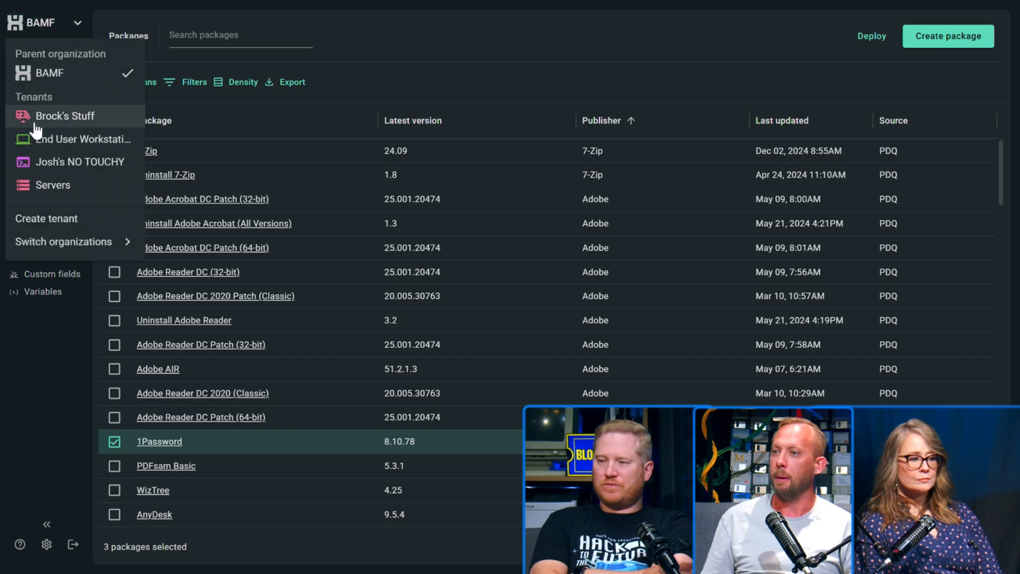
# Switch into Brock's Stuff and list its app update automations, all disabled
pyautogui.click(64, 115)
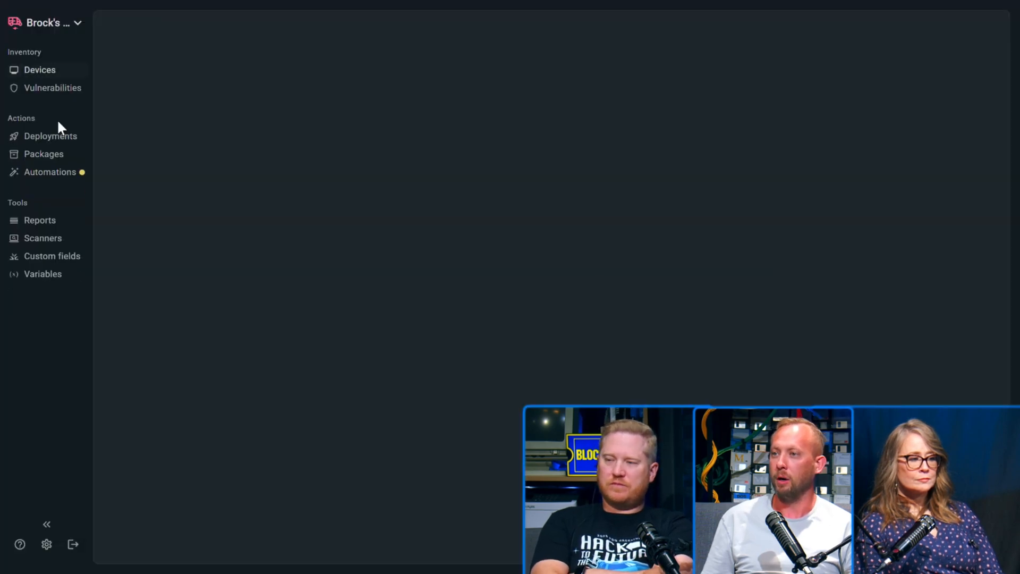
pyautogui.click(50, 172)
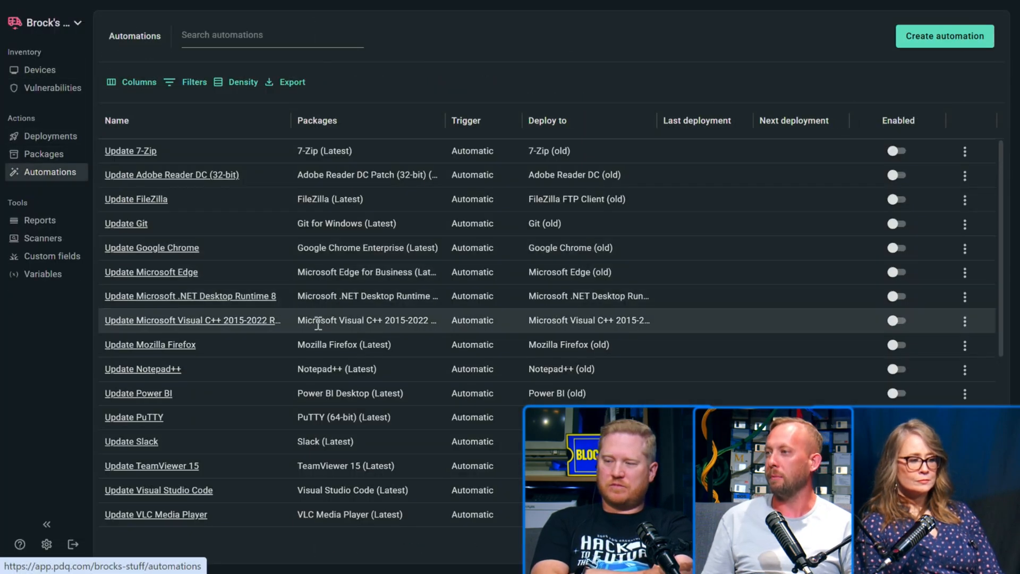
pyautogui.moveTo(901, 175)
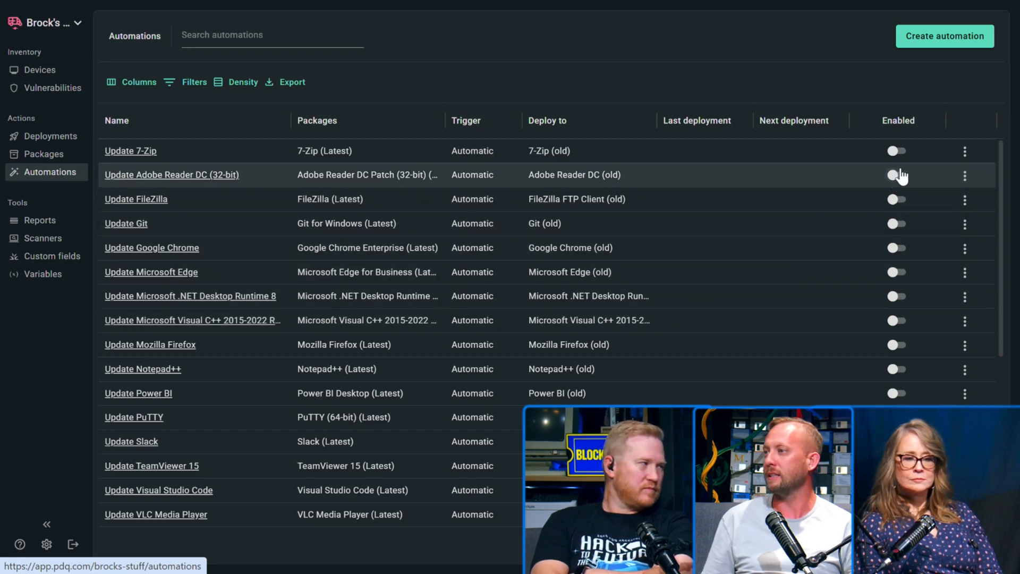
pyautogui.moveTo(696, 297)
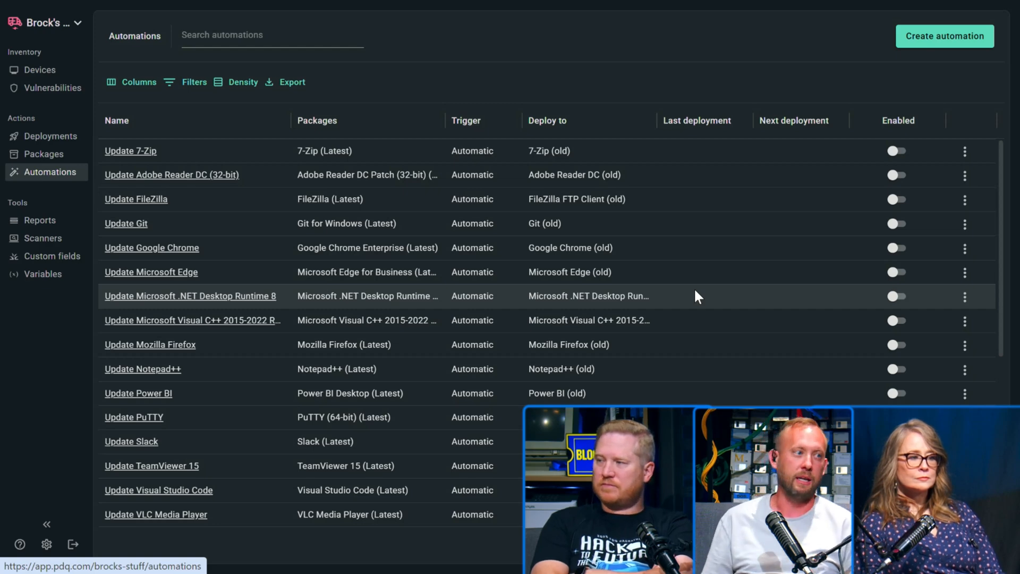
pyautogui.moveTo(714, 306)
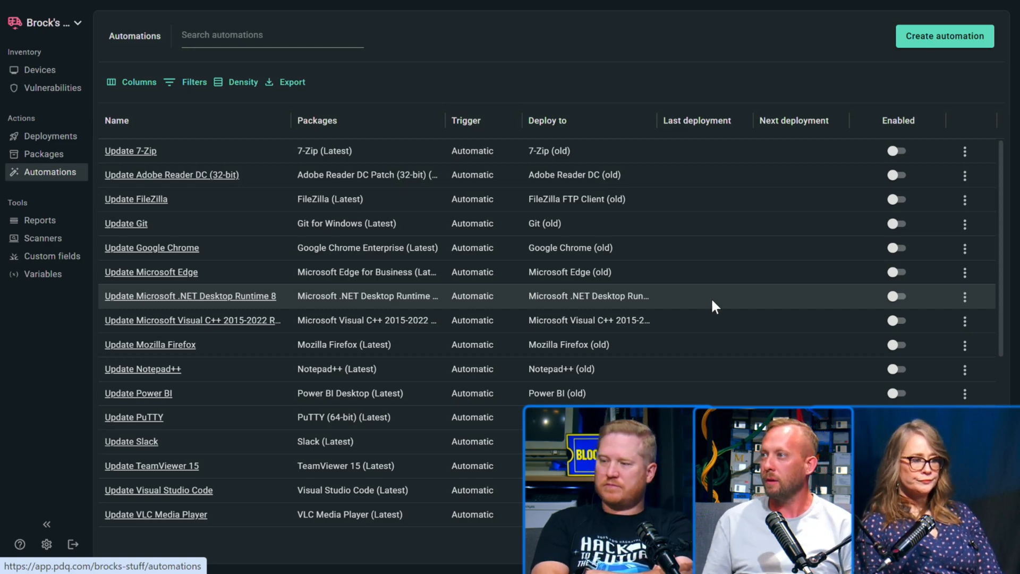
pyautogui.moveTo(77, 76)
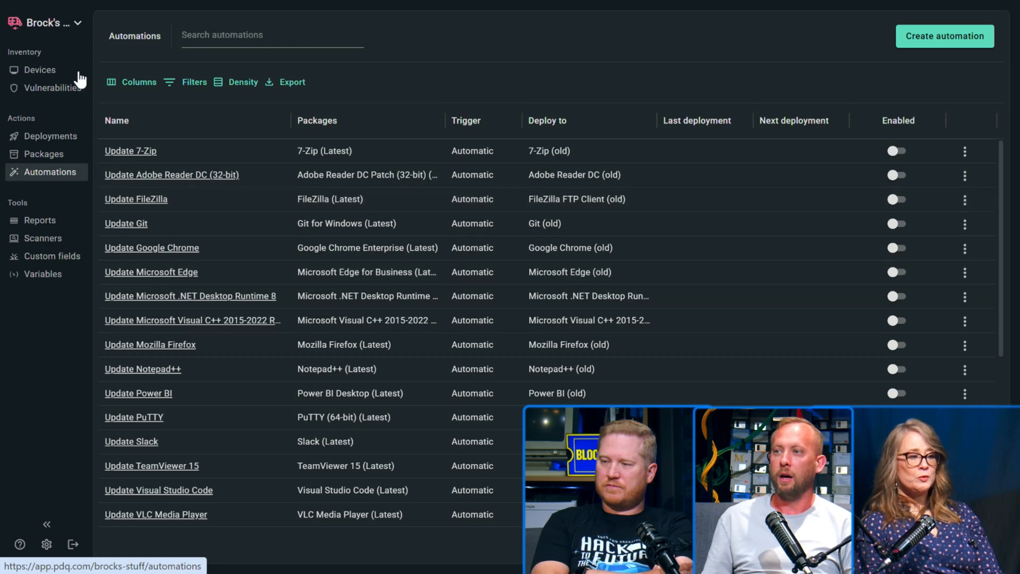
pyautogui.moveTo(61, 33)
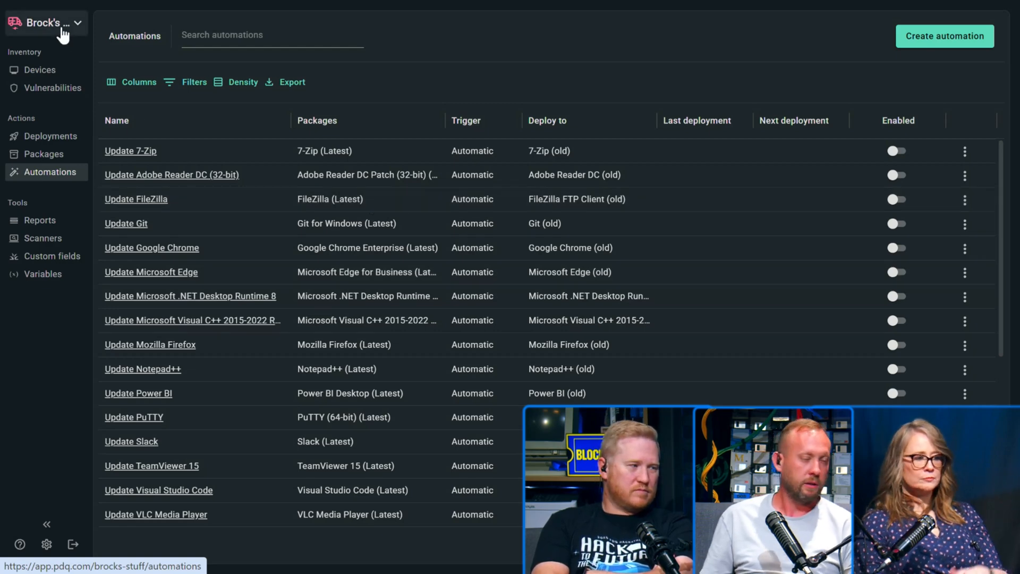
# Switch back to the BAMF parent organization's 29-device inventory
pyautogui.click(46, 22)
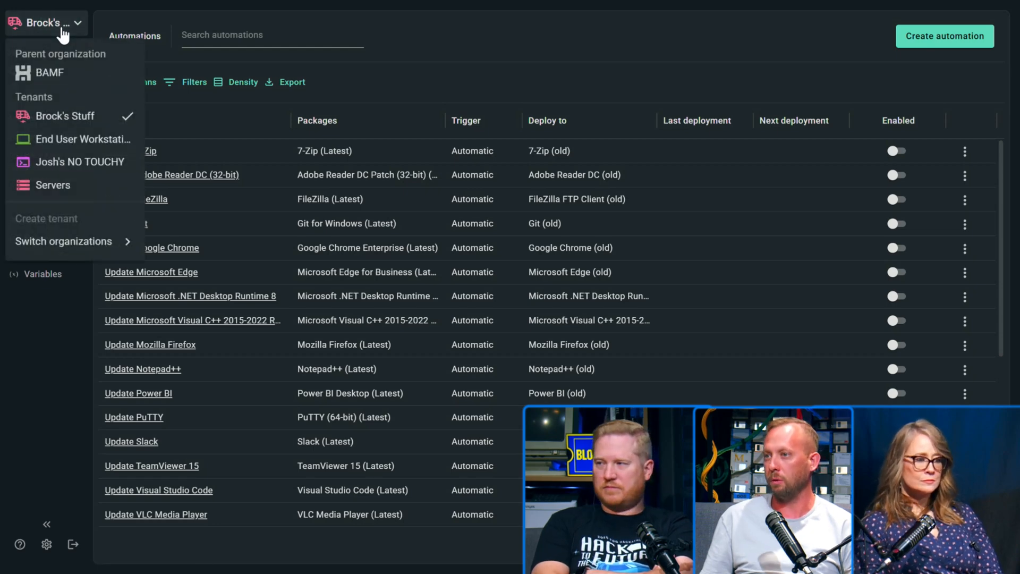
pyautogui.moveTo(47, 73)
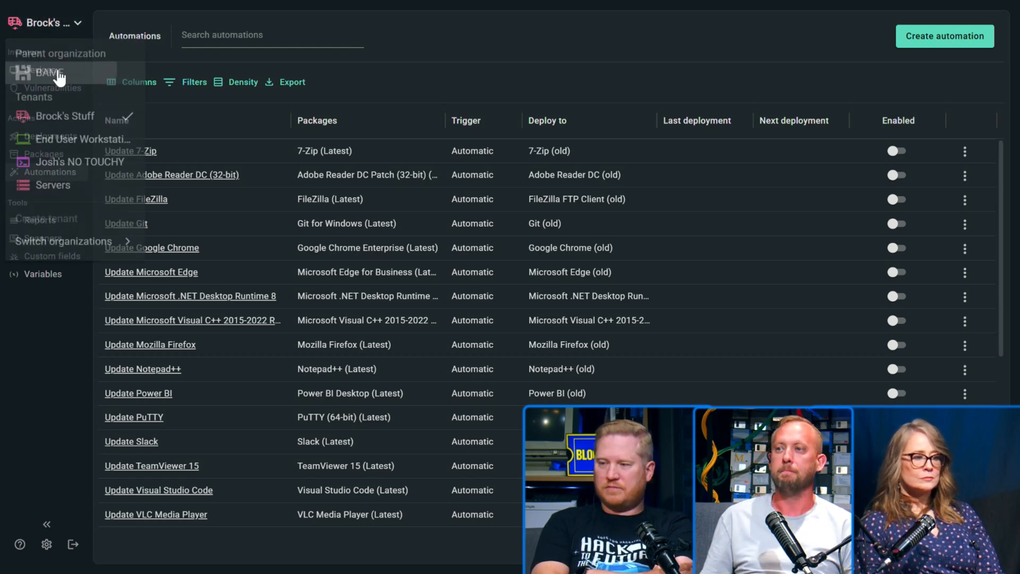
pyautogui.click(48, 71)
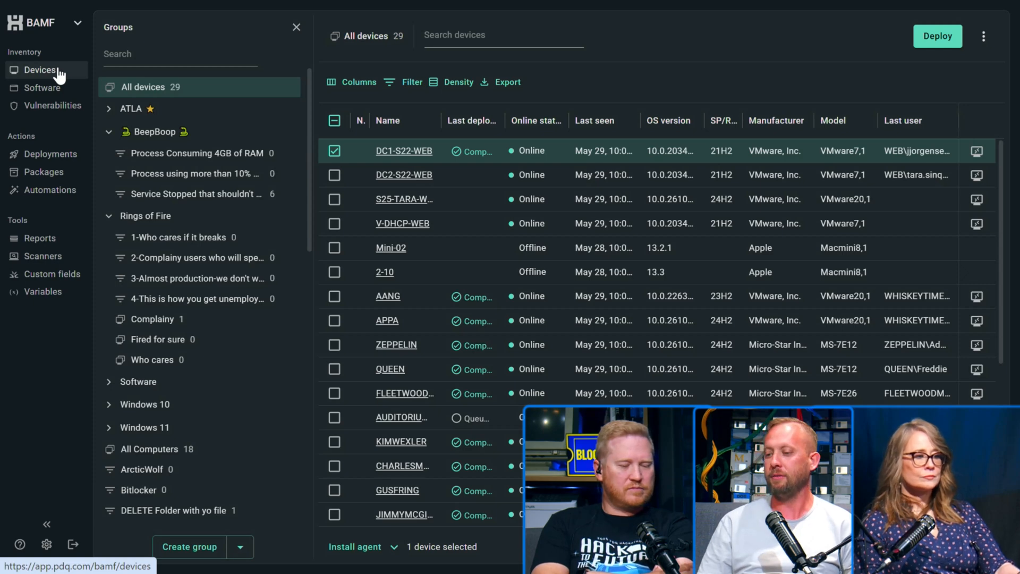
# Show BAMF's package library to reach the Windows 11 Upgrade (Online) package
pyautogui.click(44, 172)
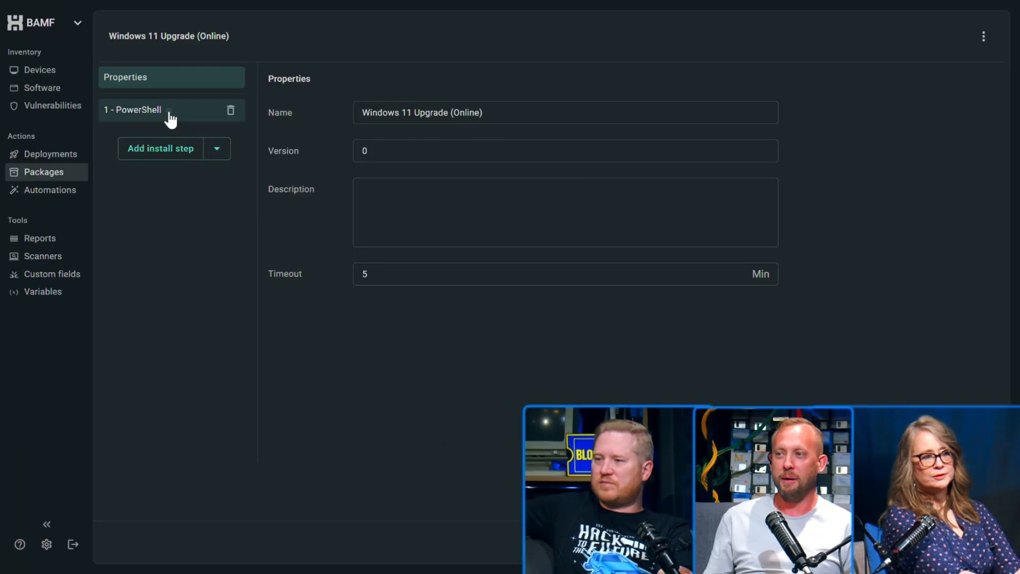
pyautogui.click(131, 109)
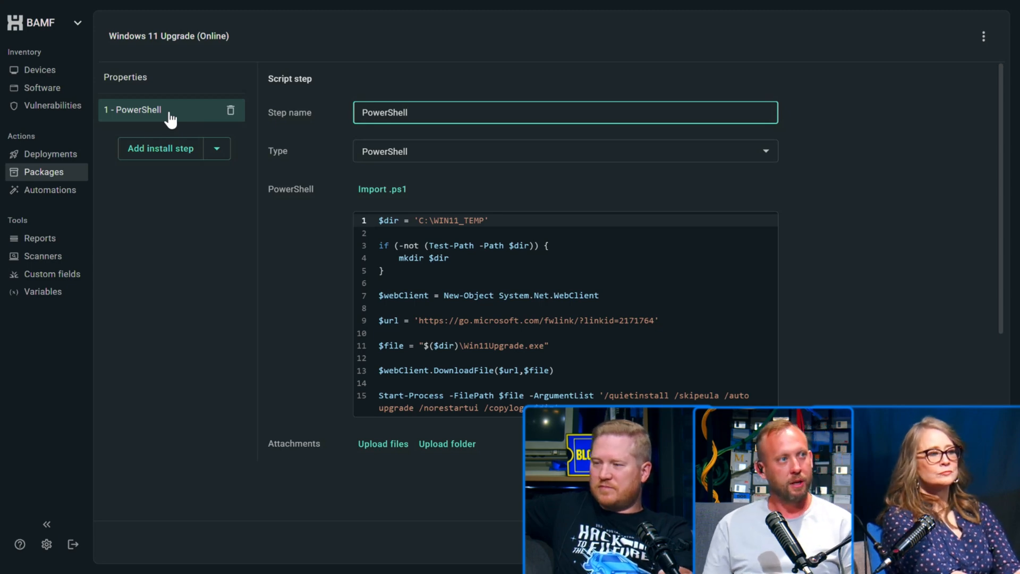
pyautogui.moveTo(183, 118)
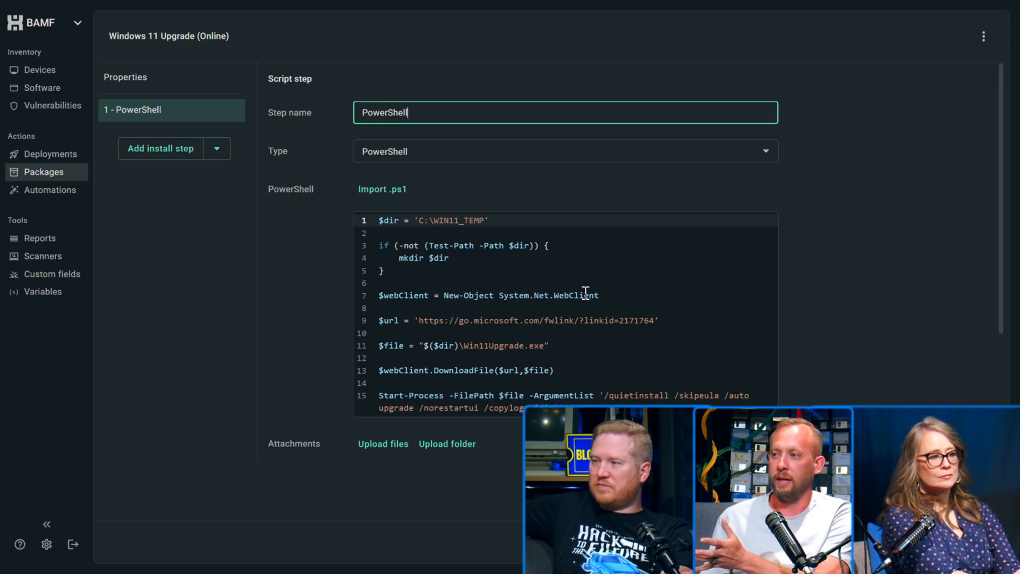
pyautogui.scroll(-3)
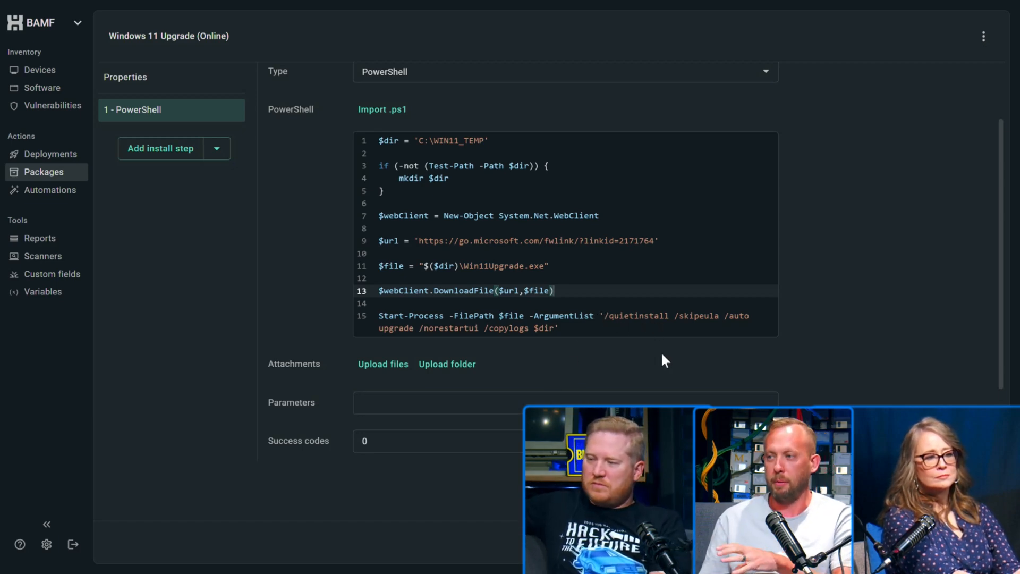
pyautogui.moveTo(462, 345)
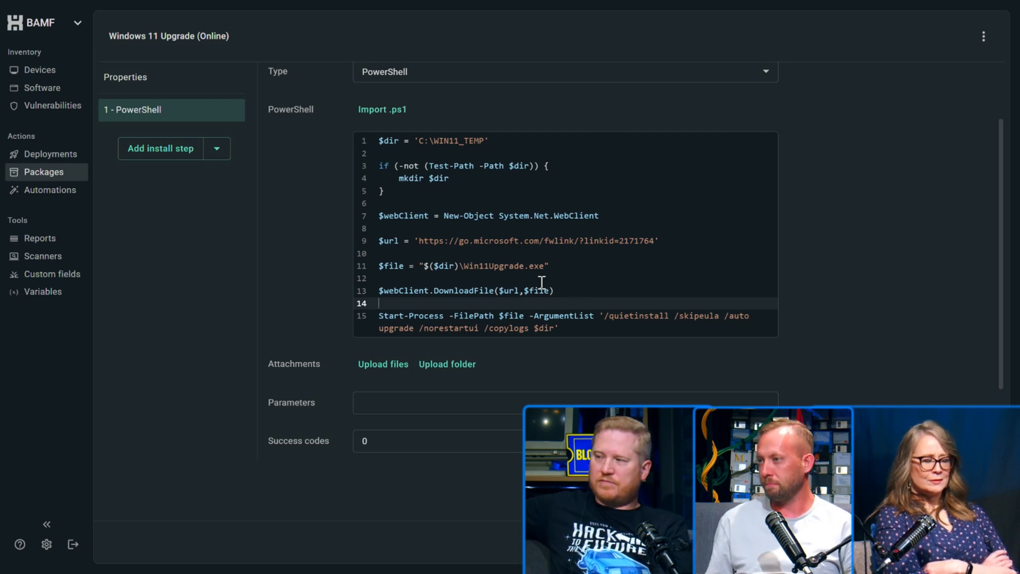
pyautogui.moveTo(598, 376)
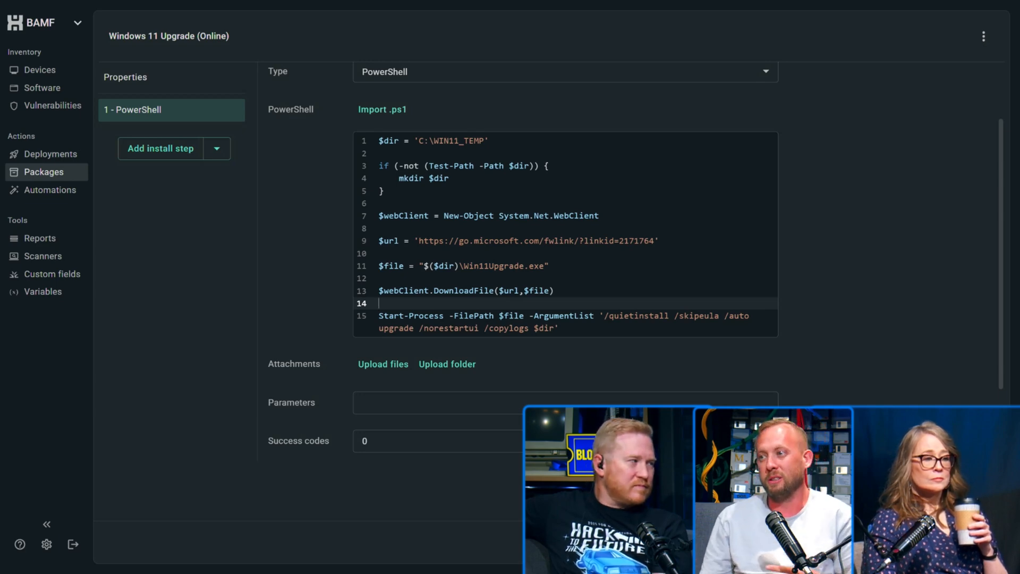
pyautogui.moveTo(517, 377)
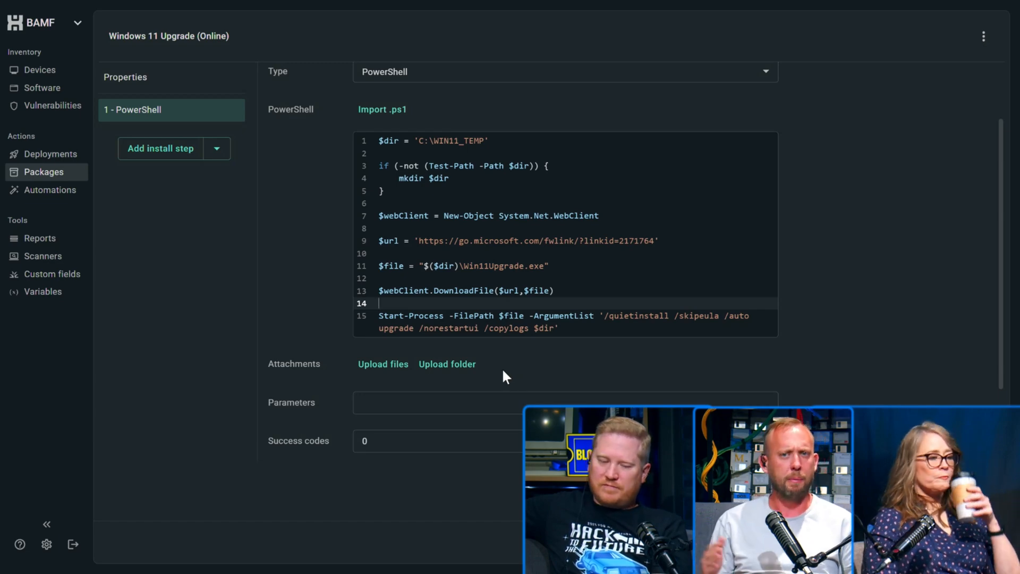
pyautogui.moveTo(511, 371)
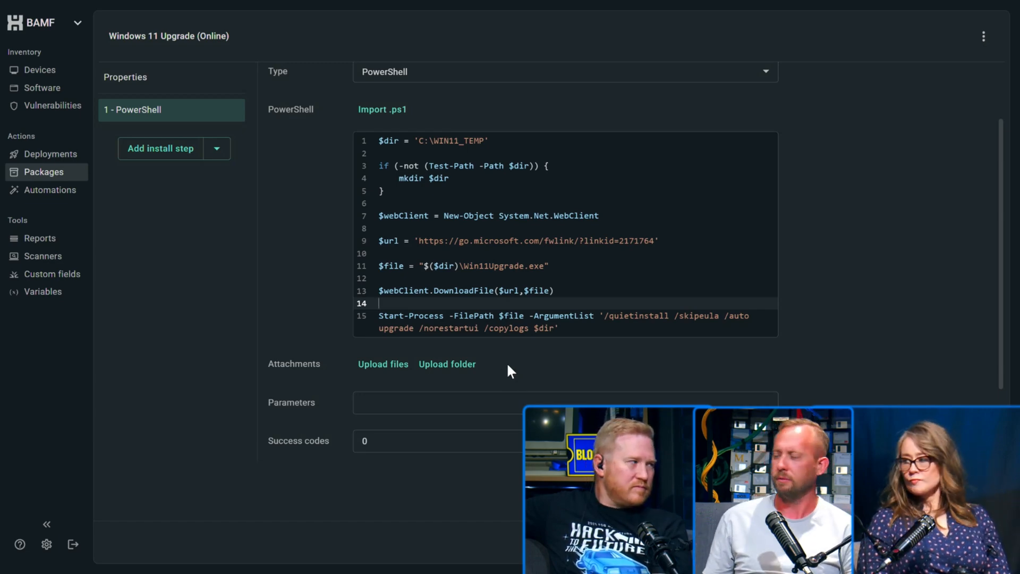
pyautogui.moveTo(459, 223)
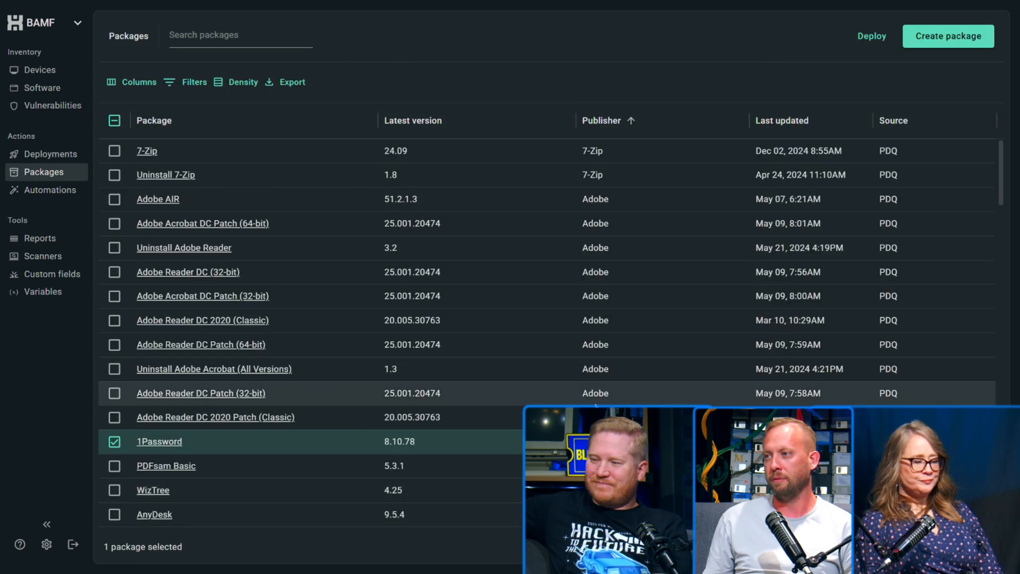
# Search packages for 'iso' and view the Windows 11 Upgrade (ISO) file copy step targeting C:\ISO
pyautogui.click(239, 35)
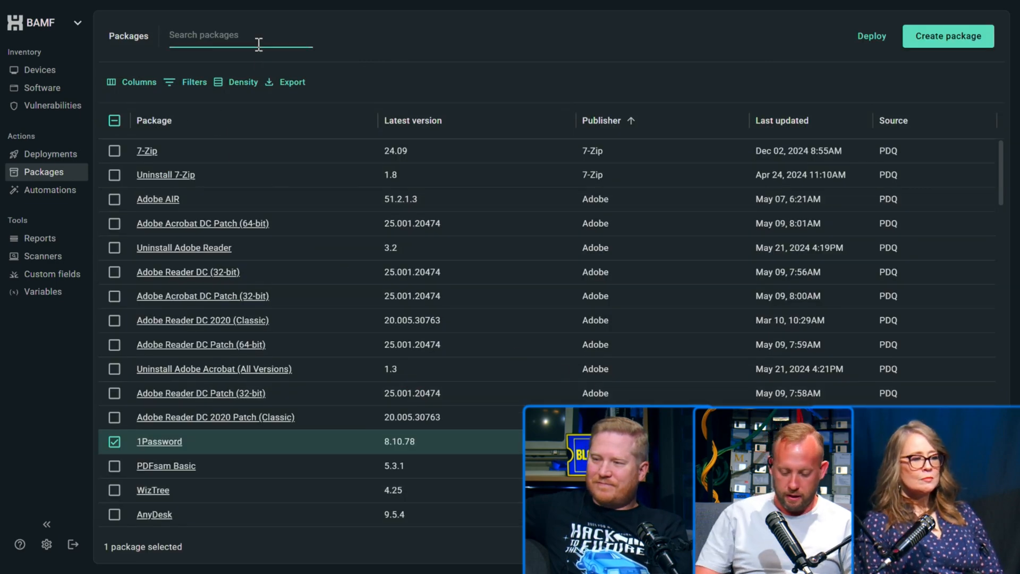
pyautogui.write('iso')
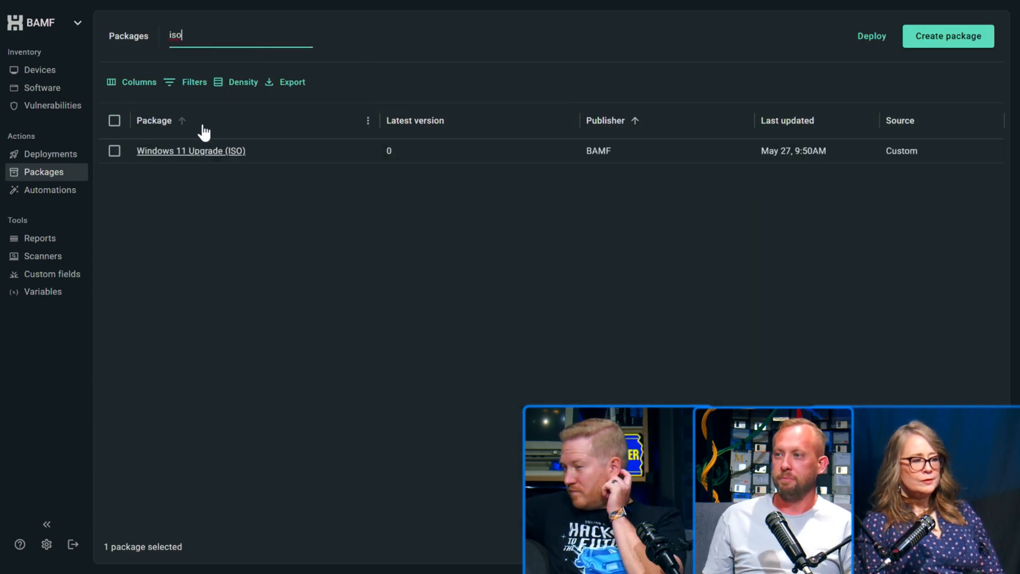
pyautogui.click(190, 150)
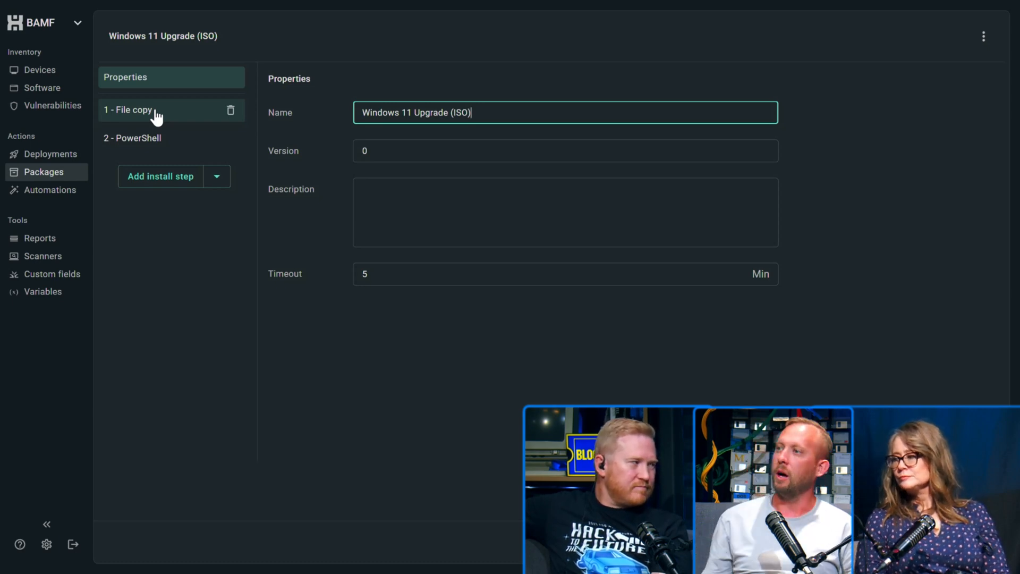
pyautogui.click(128, 110)
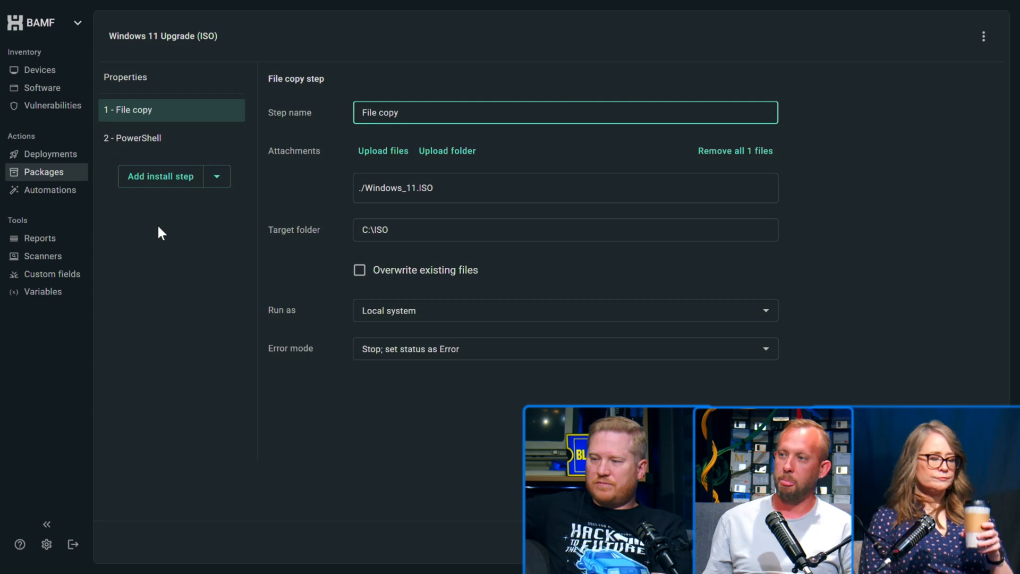
pyautogui.moveTo(365, 215)
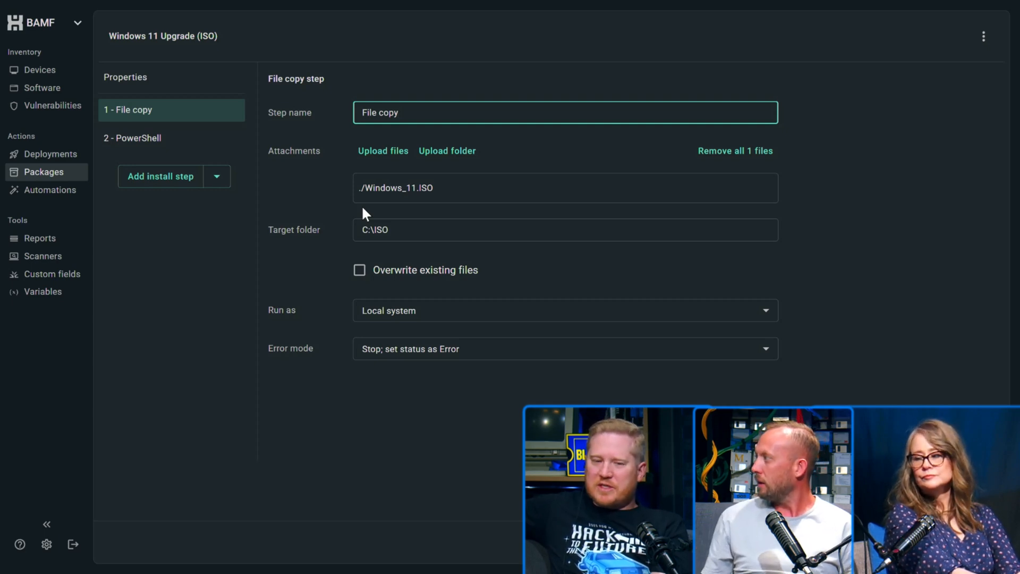
pyautogui.moveTo(137, 137)
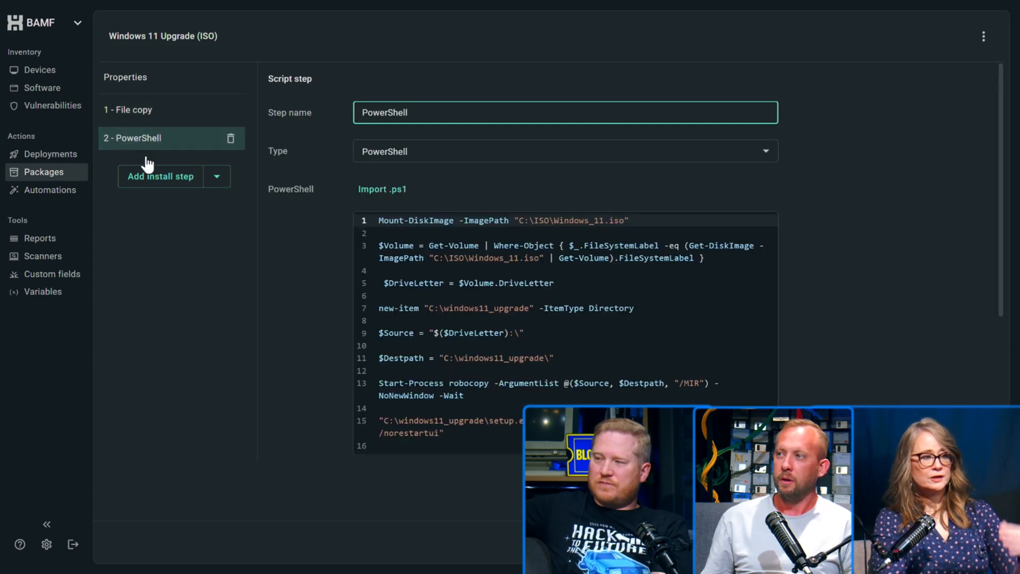
pyautogui.moveTo(819, 291)
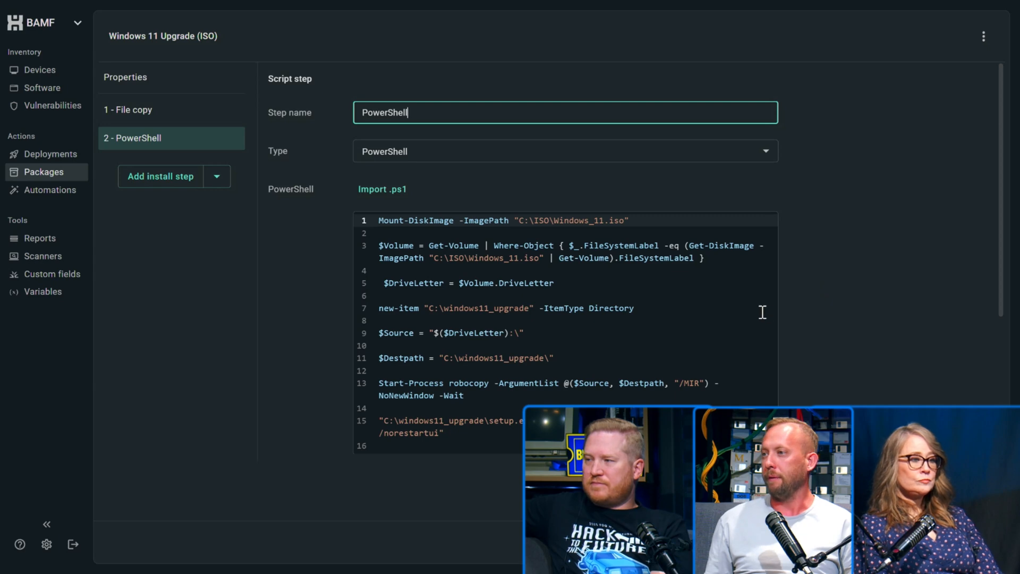
pyautogui.moveTo(593, 315)
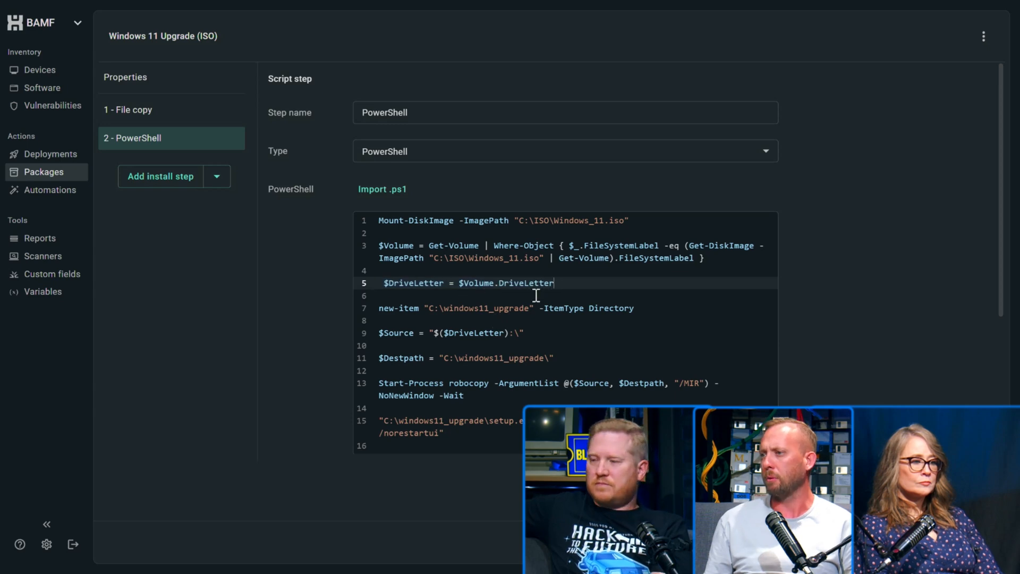
pyautogui.moveTo(457, 350)
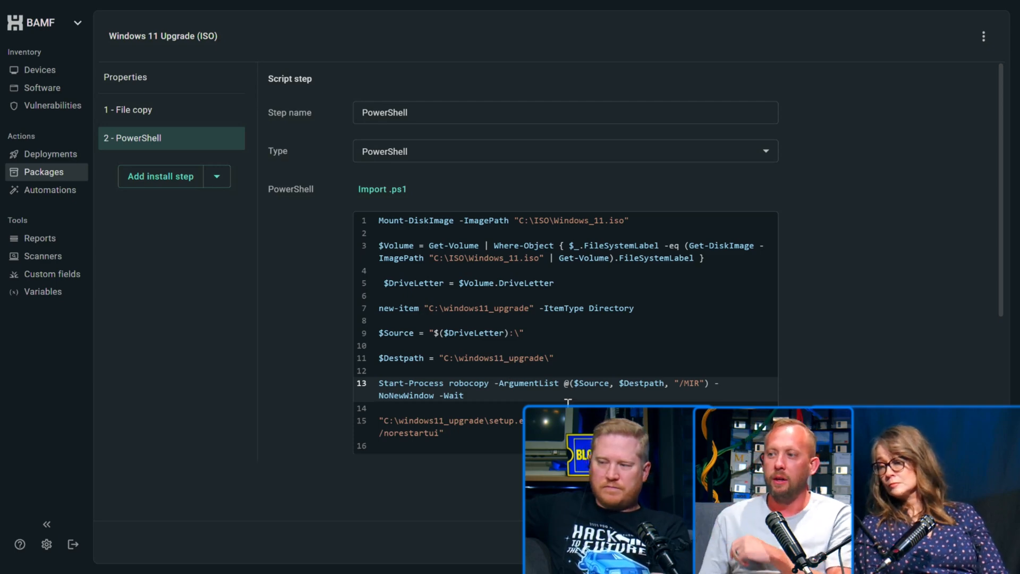
pyautogui.scroll(-3)
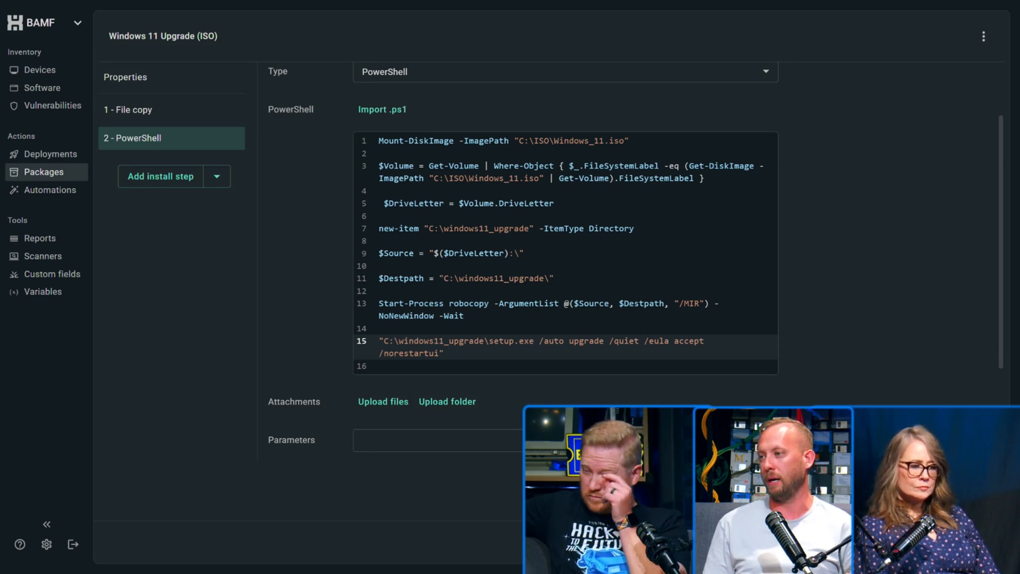
pyautogui.click(444, 353)
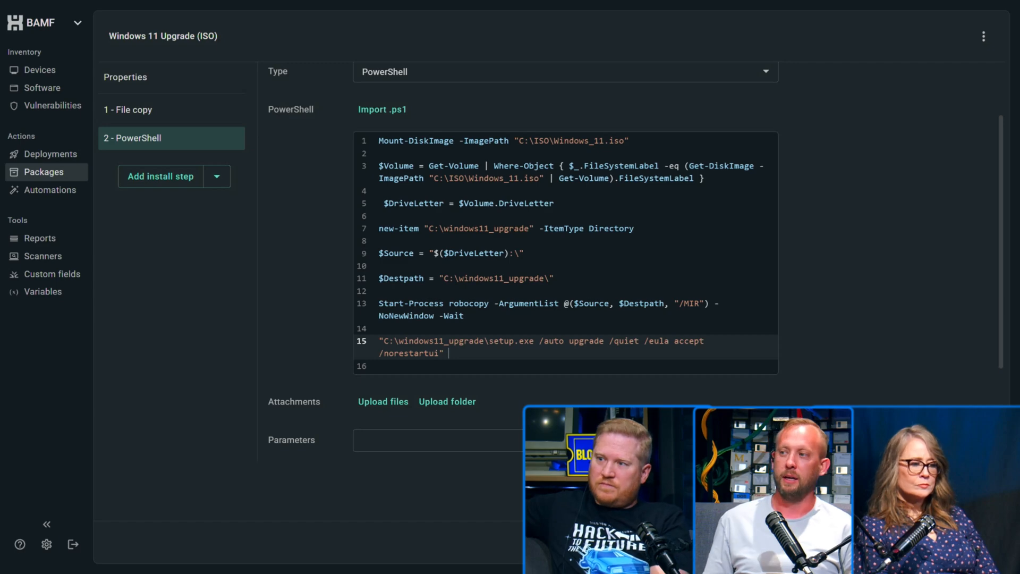